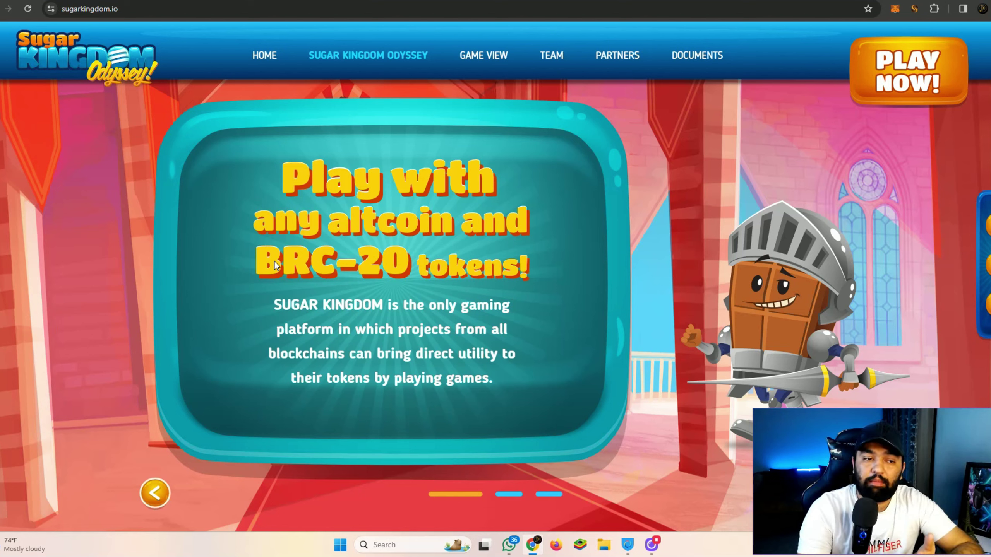
mouse_move(421, 311)
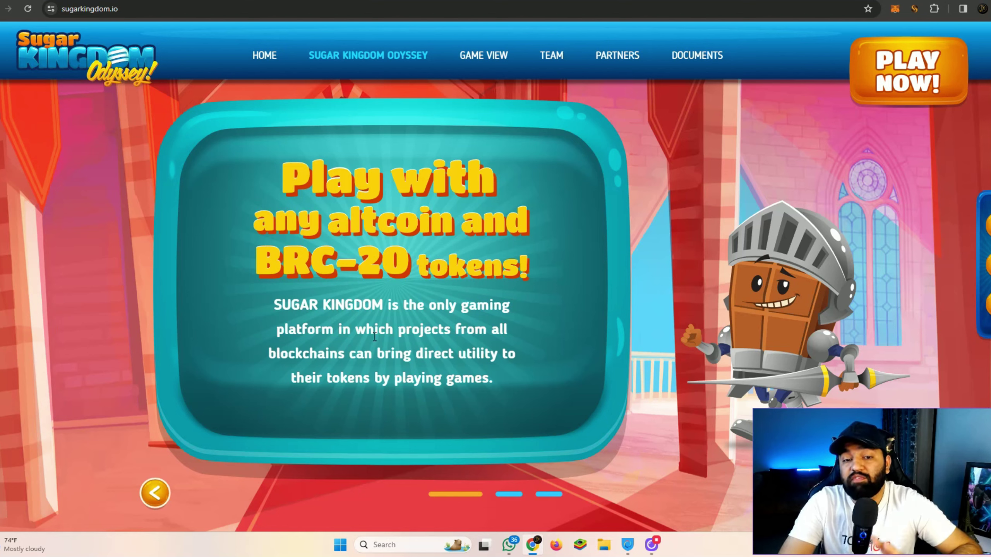
Highlight the slide's sentence about blockchains bringing utility, then clear the highlight.
left_click_drag(268, 353, 374, 353)
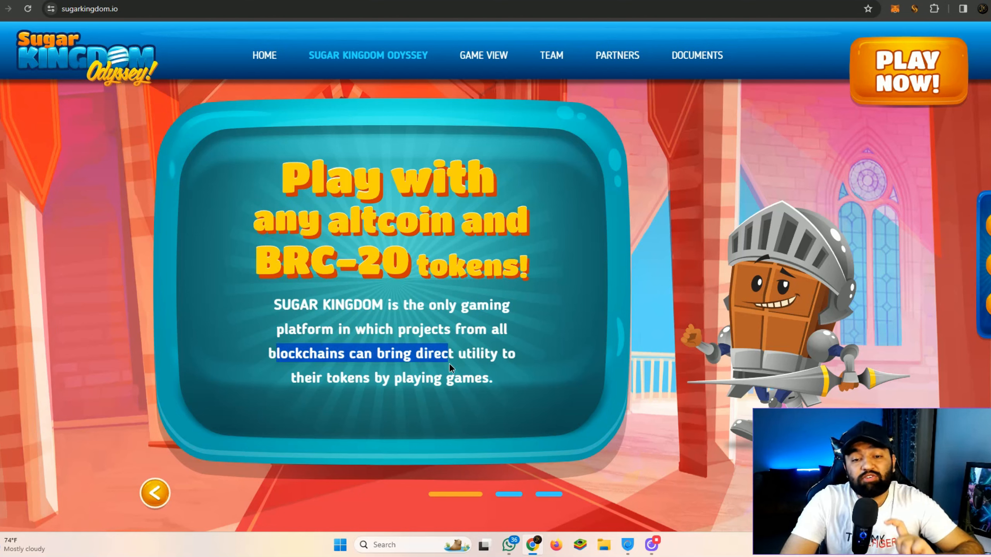
left_click_drag(449, 353, 492, 378)
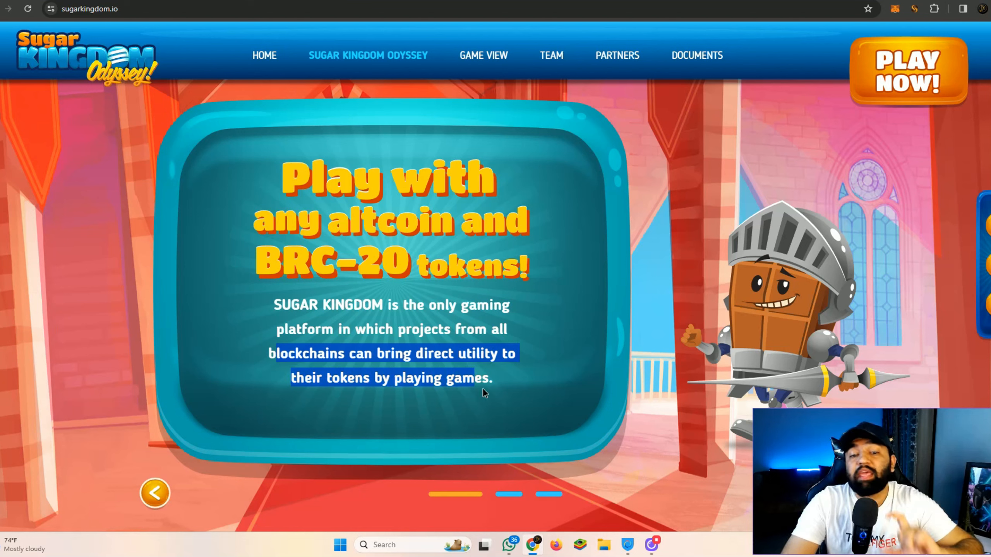
left_click(497, 402)
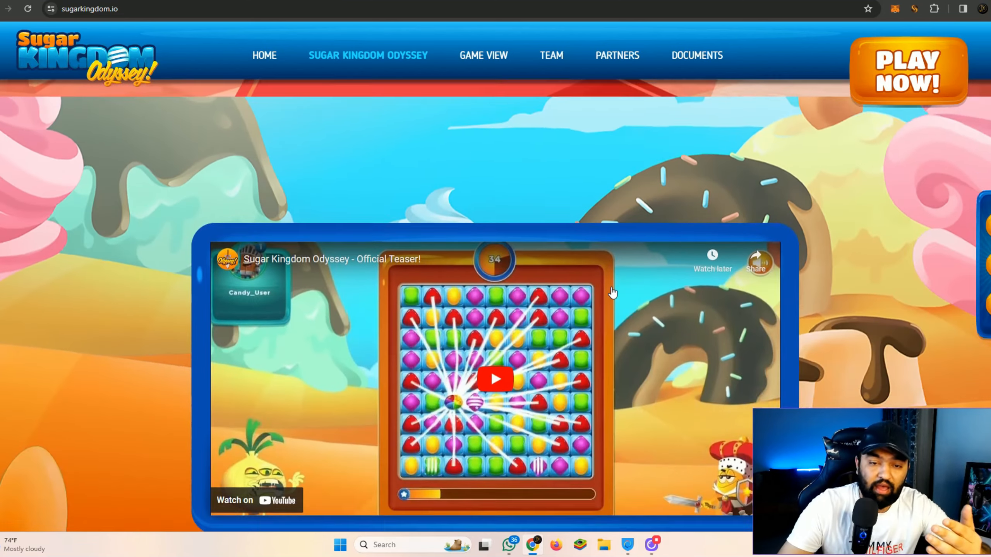
Return to the intro slideshow showing the cross-community tournaments slide.
left_click(483, 56)
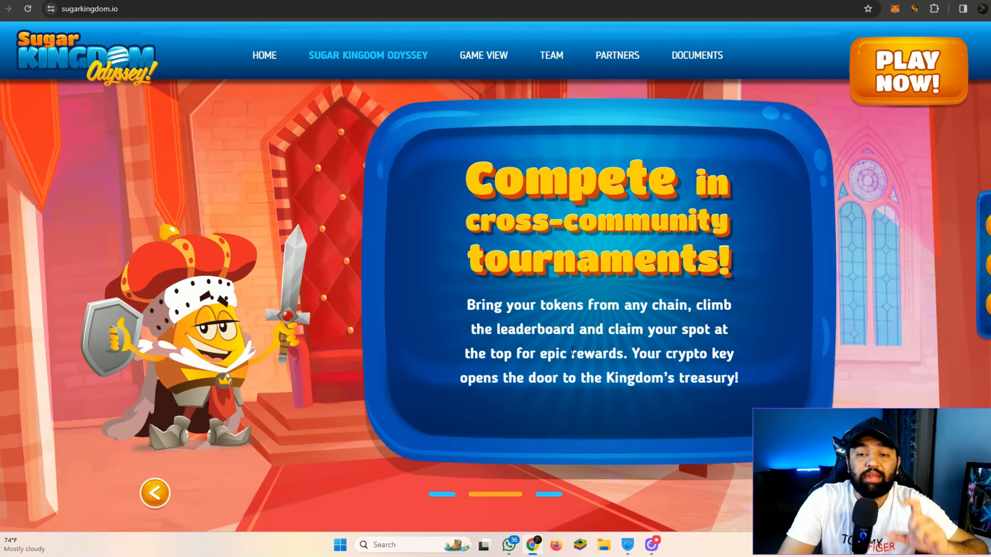
mouse_move(508, 250)
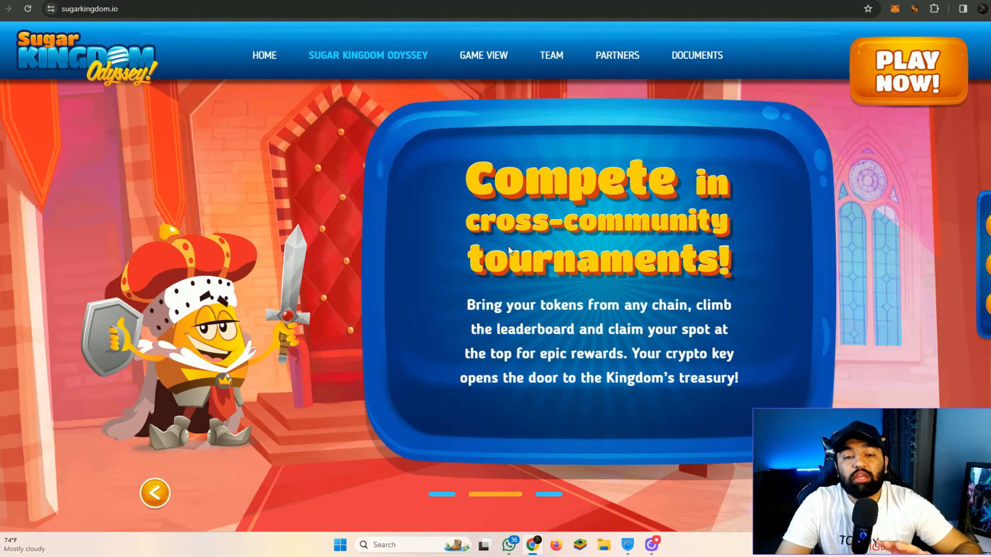
mouse_move(495, 292)
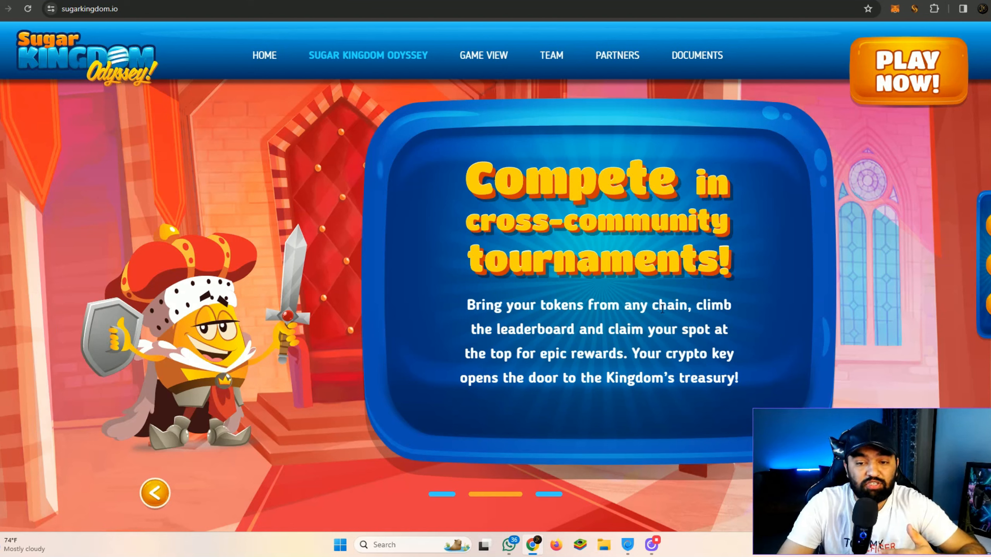
mouse_move(630, 343)
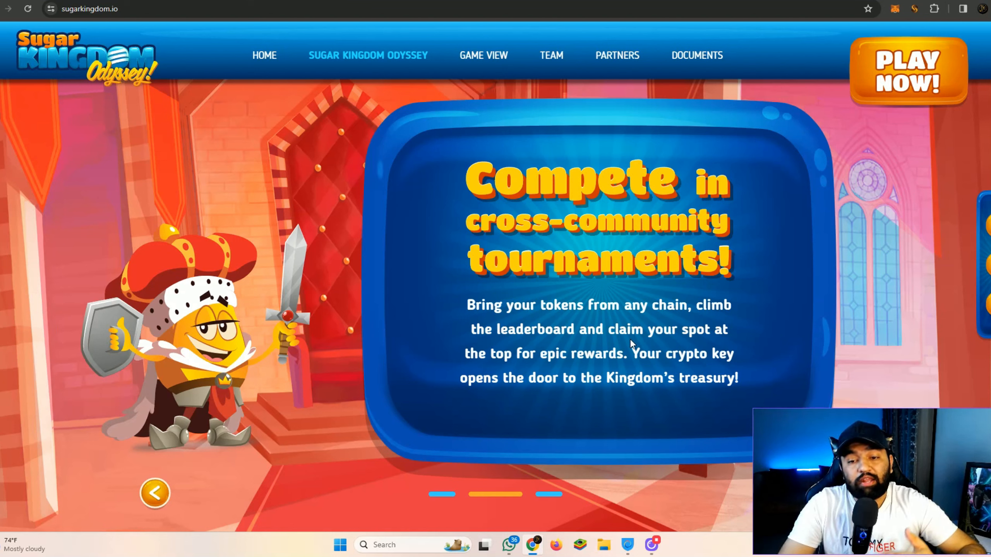
mouse_move(563, 372)
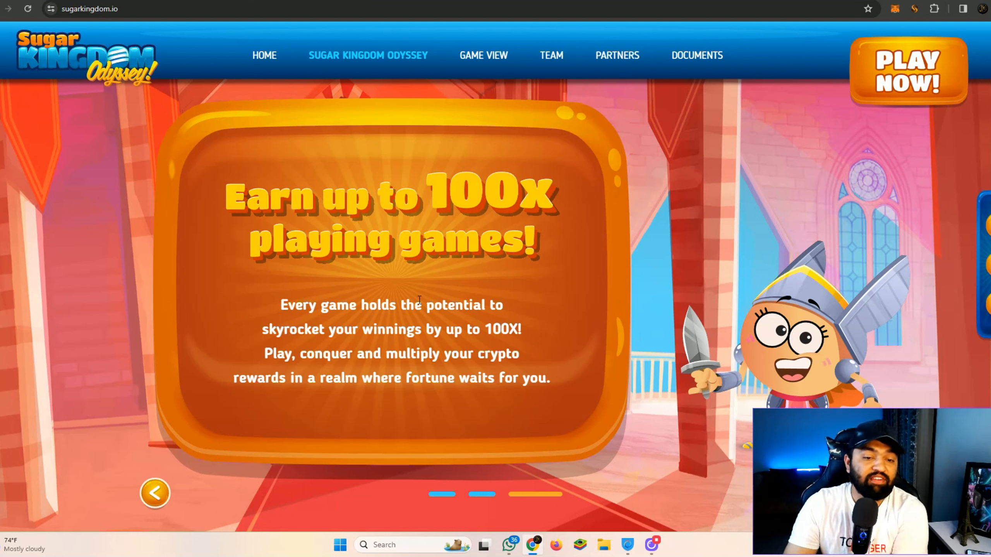
mouse_move(334, 343)
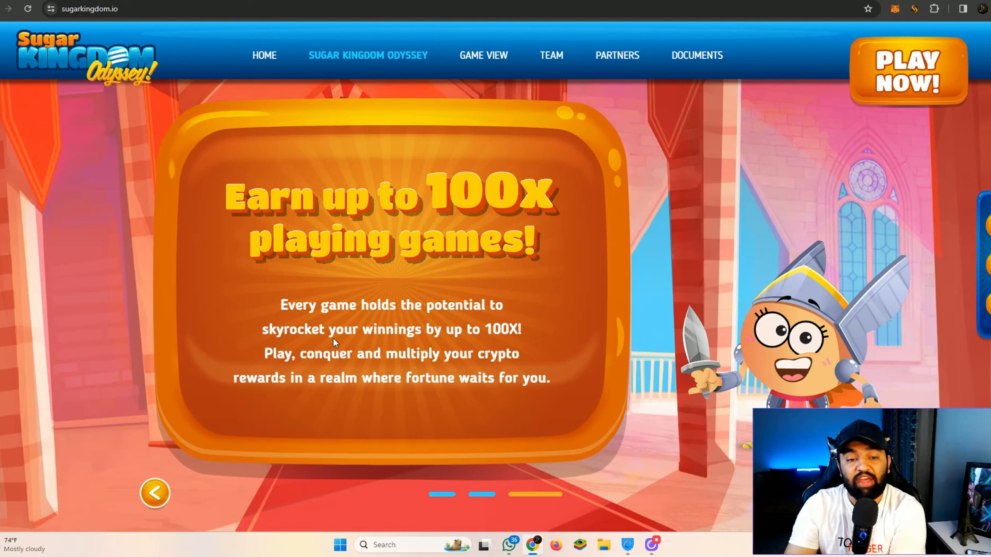
mouse_move(462, 347)
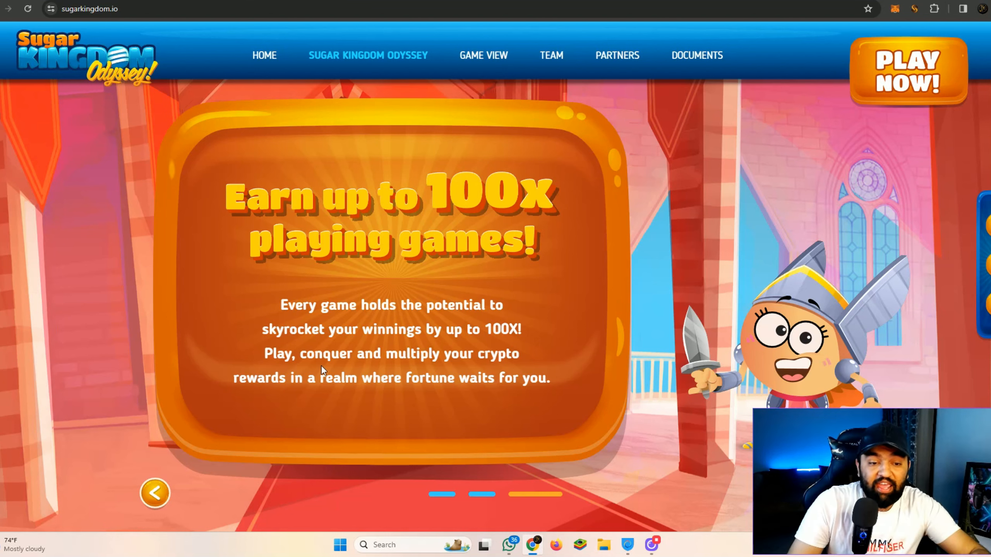
mouse_move(461, 367)
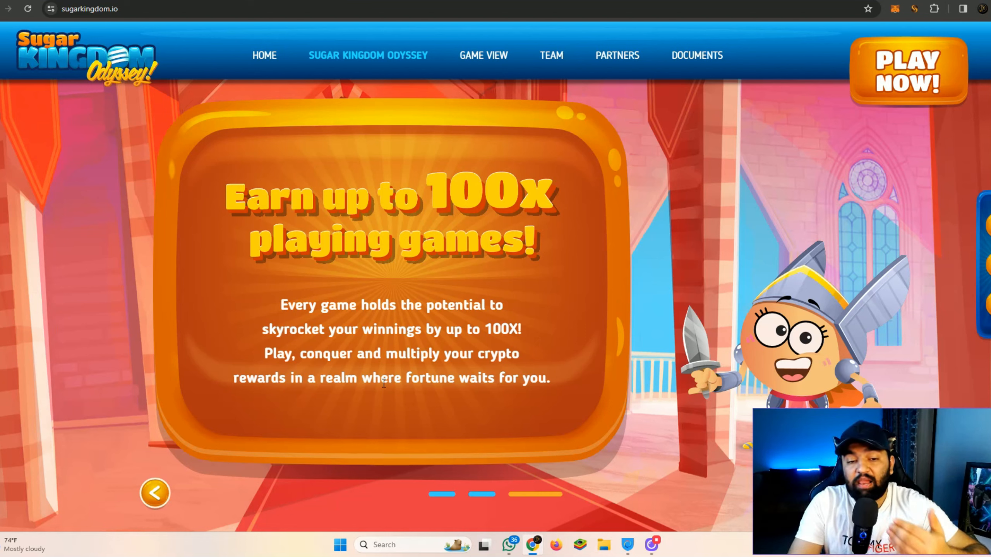
mouse_move(591, 384)
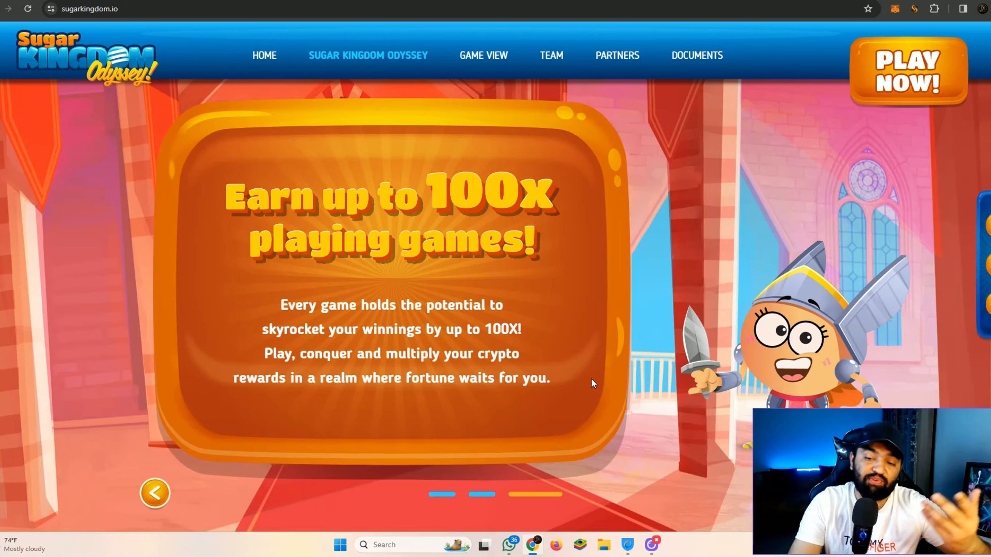
Play the official teaser video in the Game View section, then pause it.
left_click(484, 56)
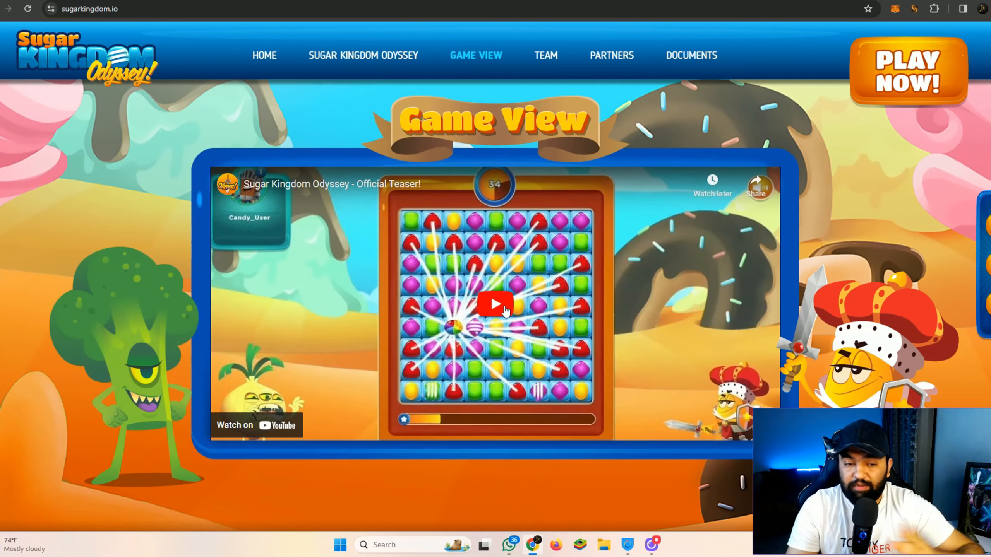
left_click(495, 304)
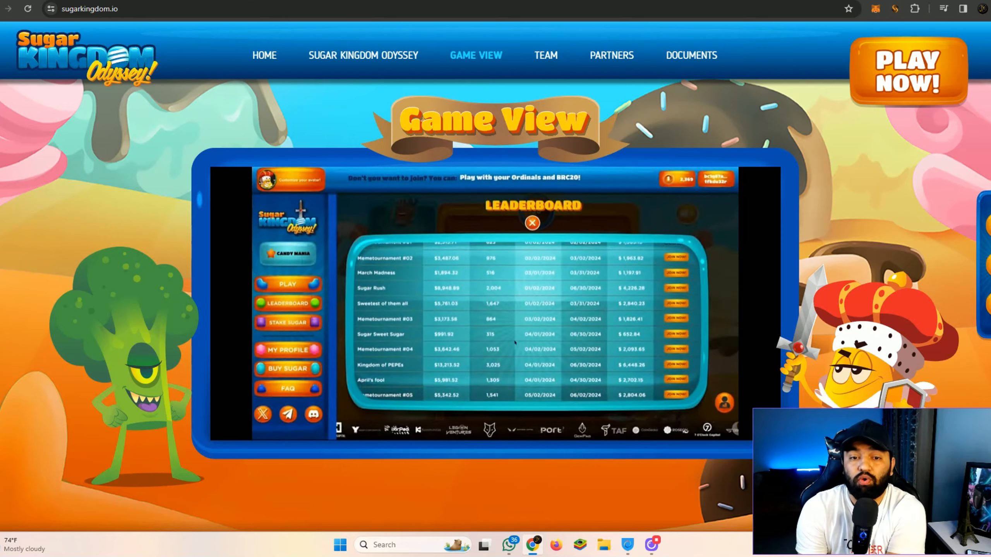
left_click(533, 223)
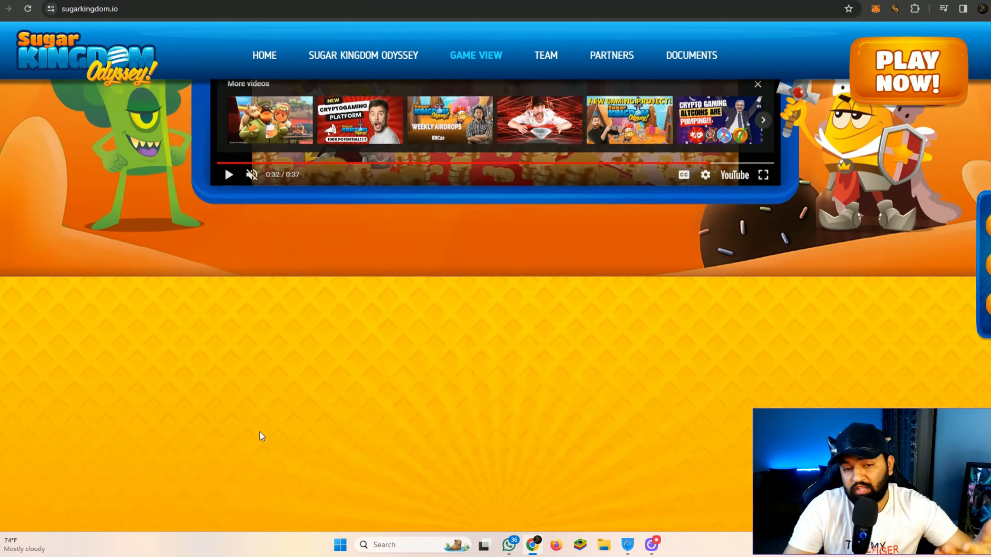
View the Team & Advisors section, then open the SUGARKINGDOM KOLs promo-link spreadsheet.
left_click(545, 56)
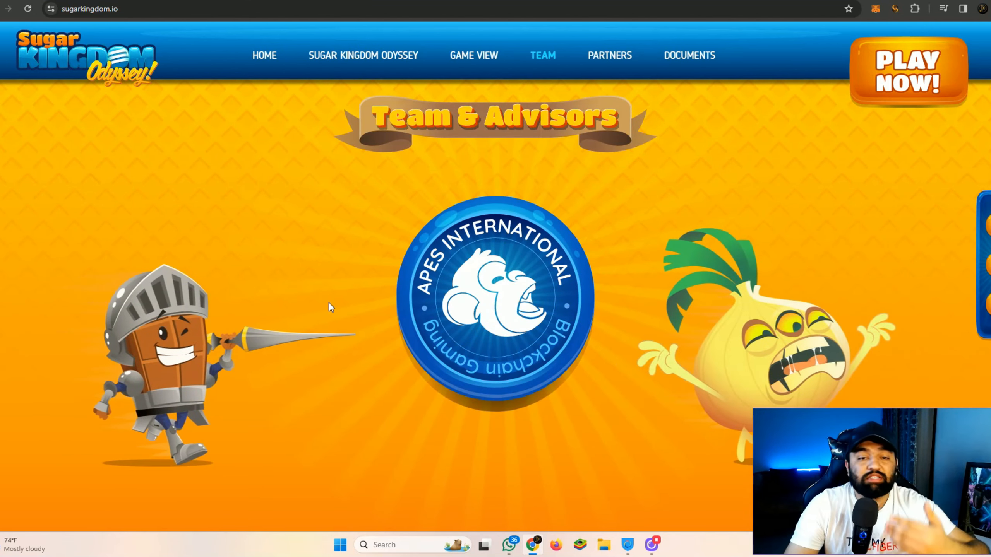
mouse_move(337, 270)
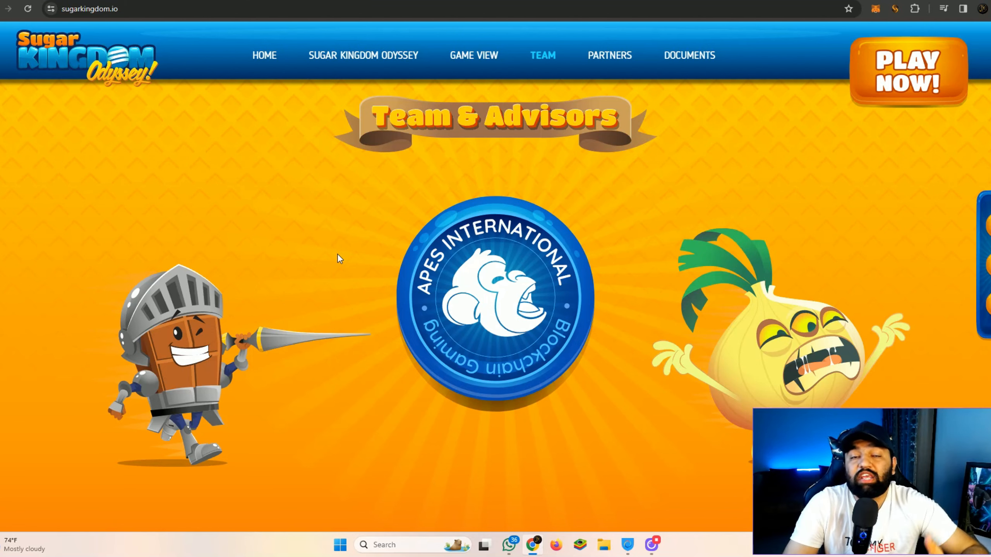
mouse_move(304, 348)
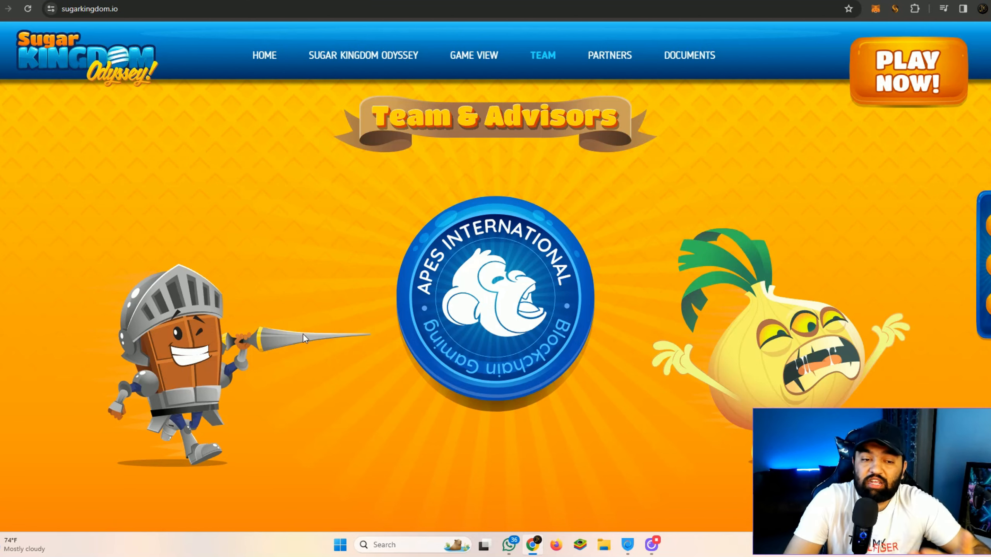
left_click(609, 55)
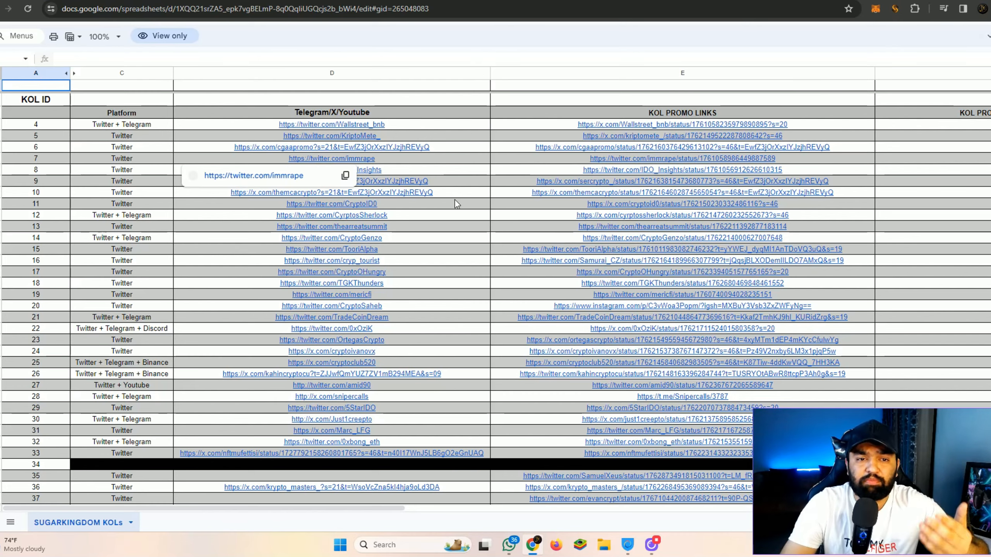
Scroll down past the Partners logo grid.
scroll("down", 3)
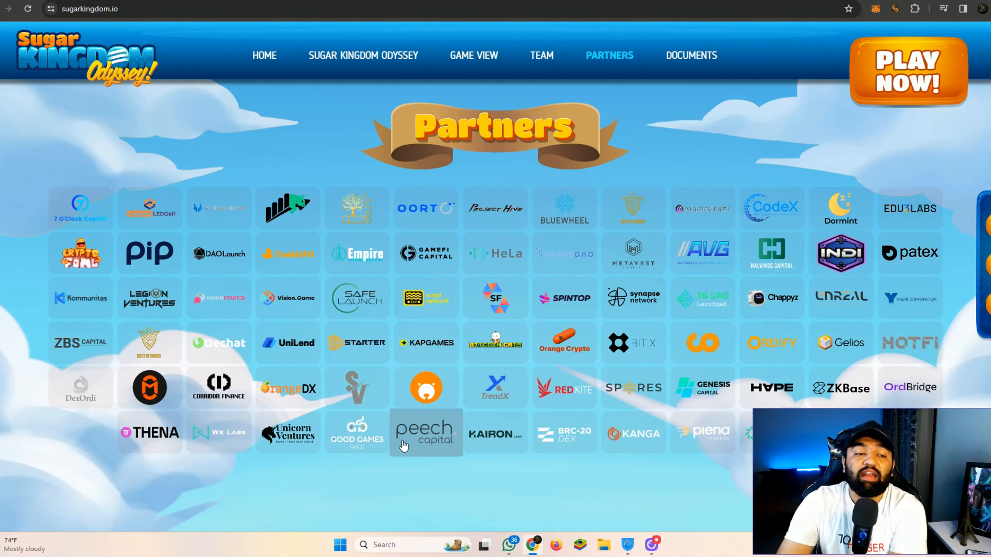
mouse_move(579, 405)
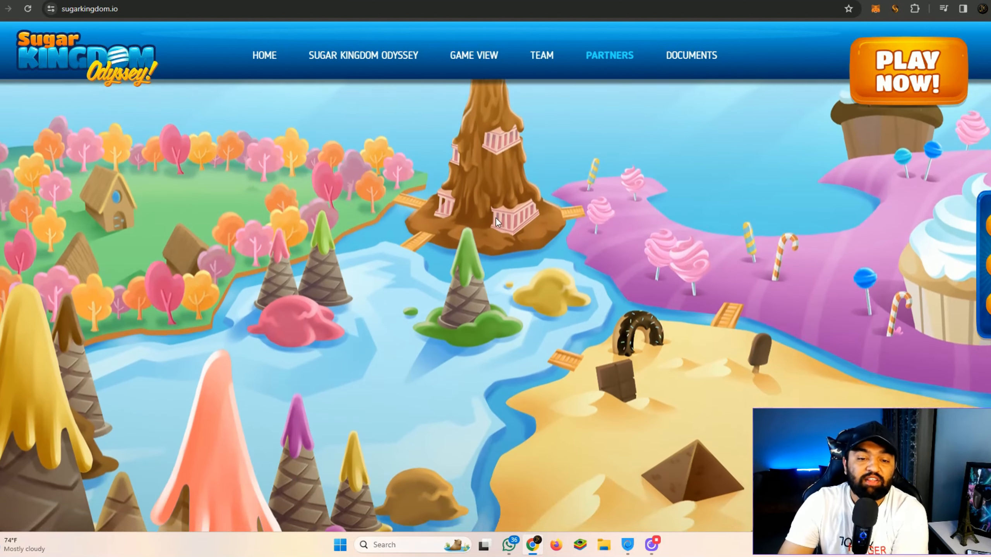
Open the Documents section and look down the $SKO token metrics sheet.
left_click(690, 55)
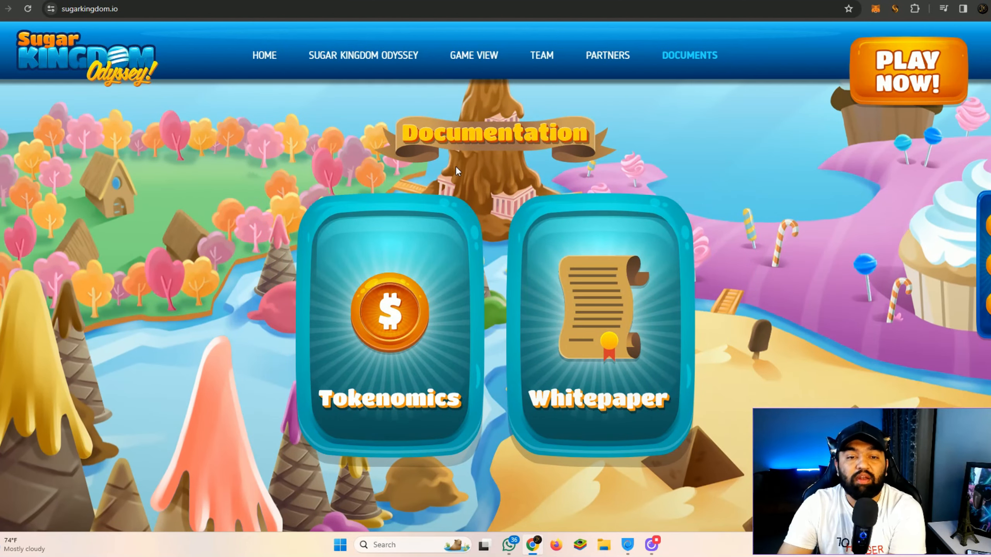
mouse_move(421, 248)
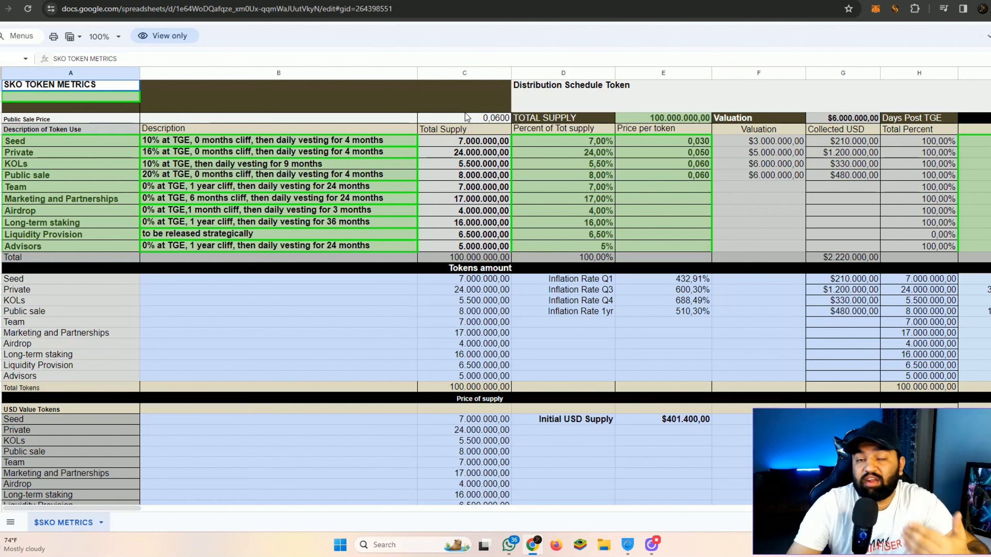
scroll("down", 3)
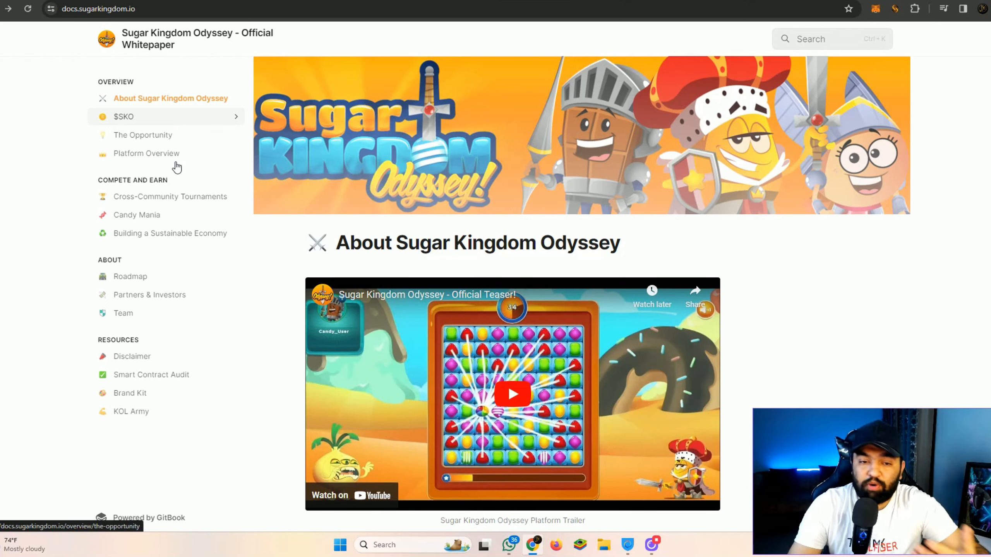
Review the $SKO token details and distribution, highlighting the Marketing and Partnerships and Airdrop lines.
scroll("down", 3)
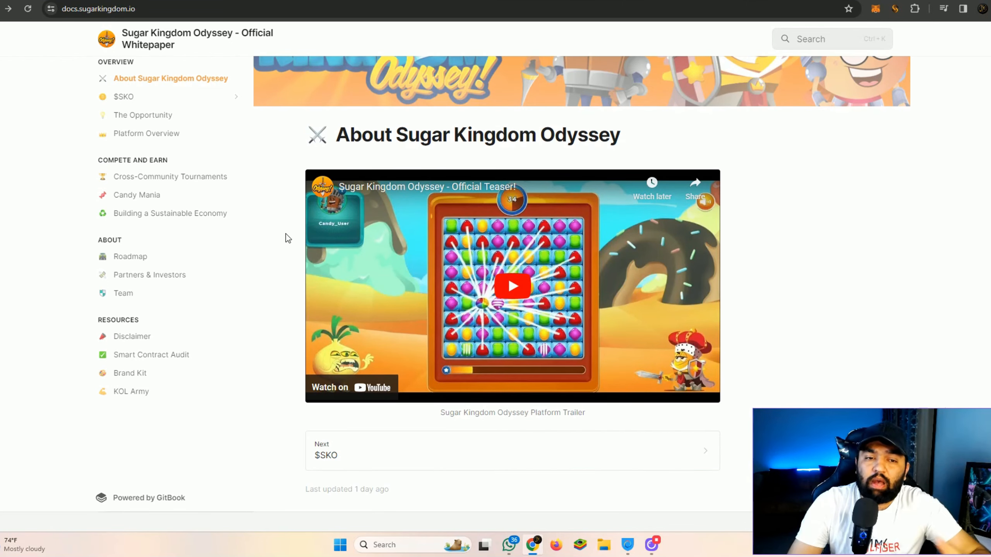
mouse_move(307, 212)
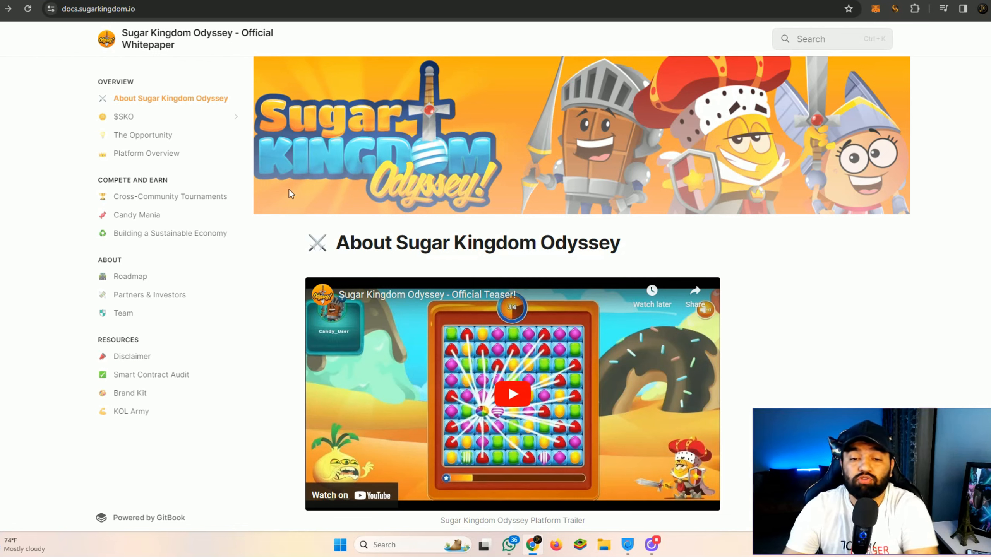
mouse_move(45, 92)
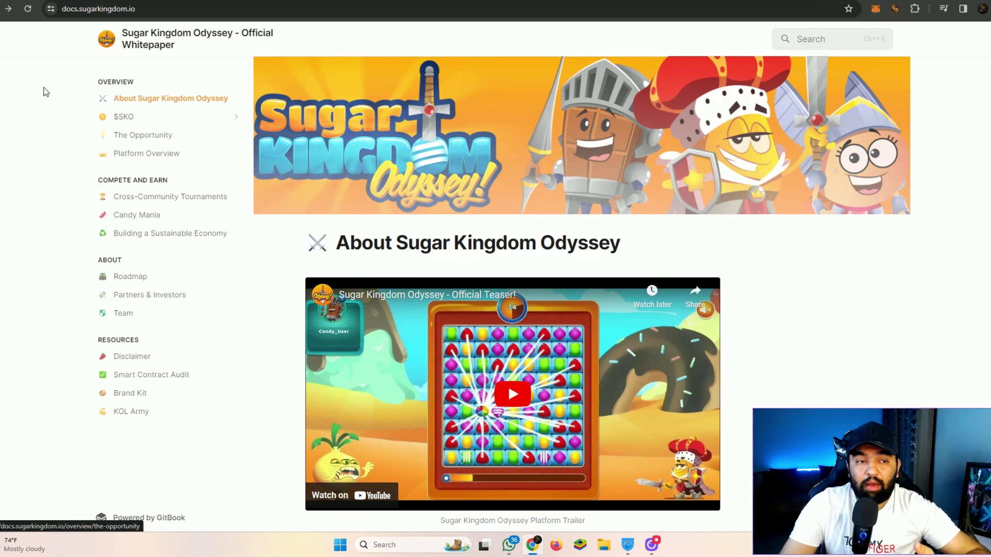
left_click(123, 116)
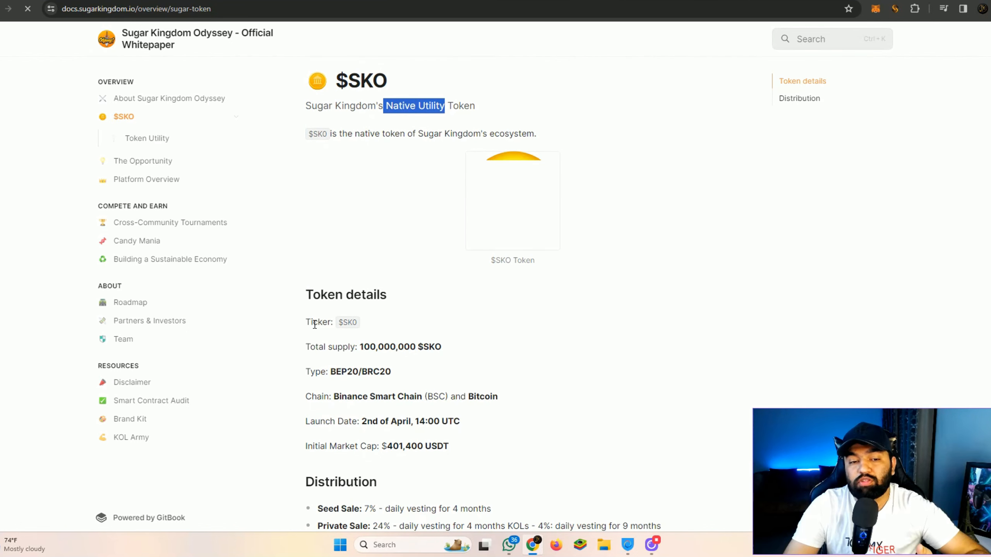
left_click_drag(362, 346, 442, 346)
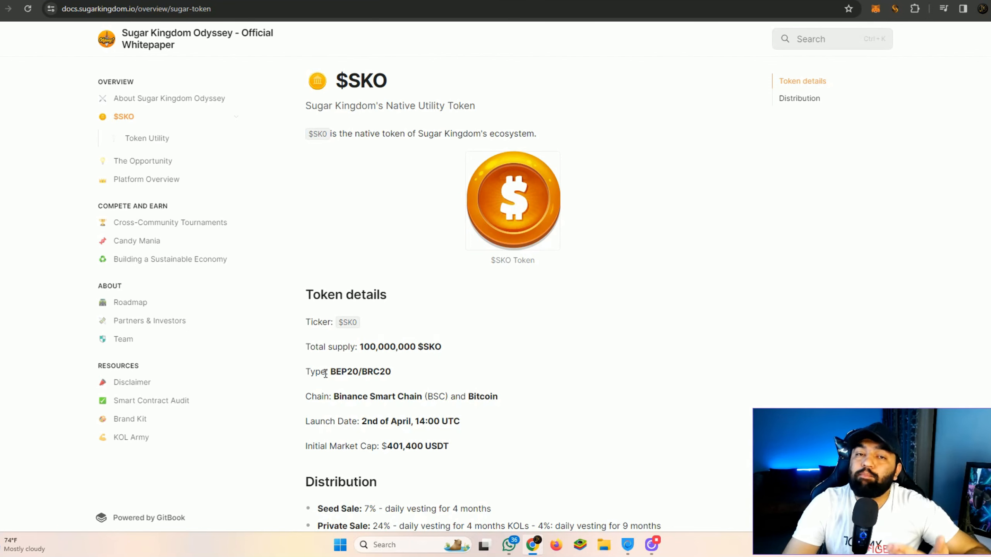
scroll("down", 3)
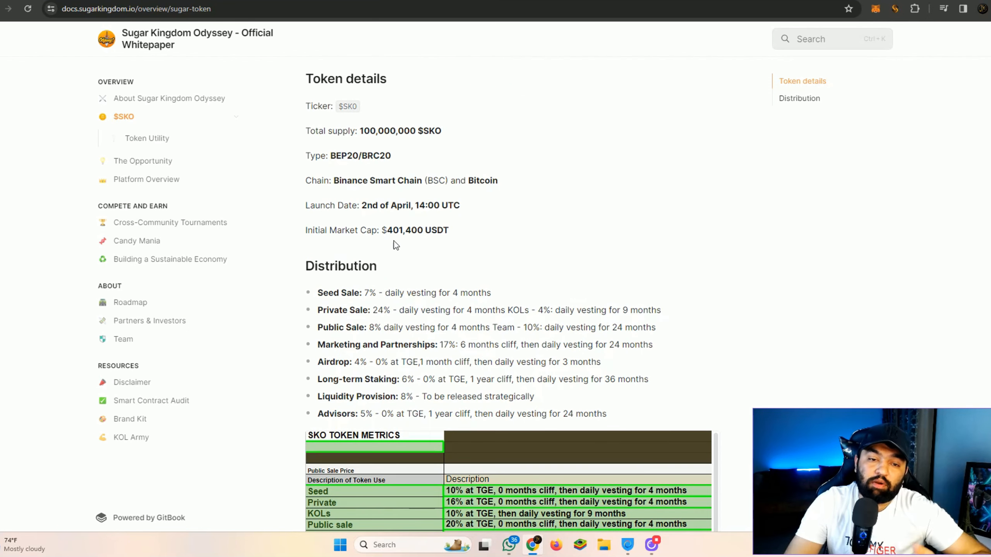
left_click_drag(362, 204, 409, 205)
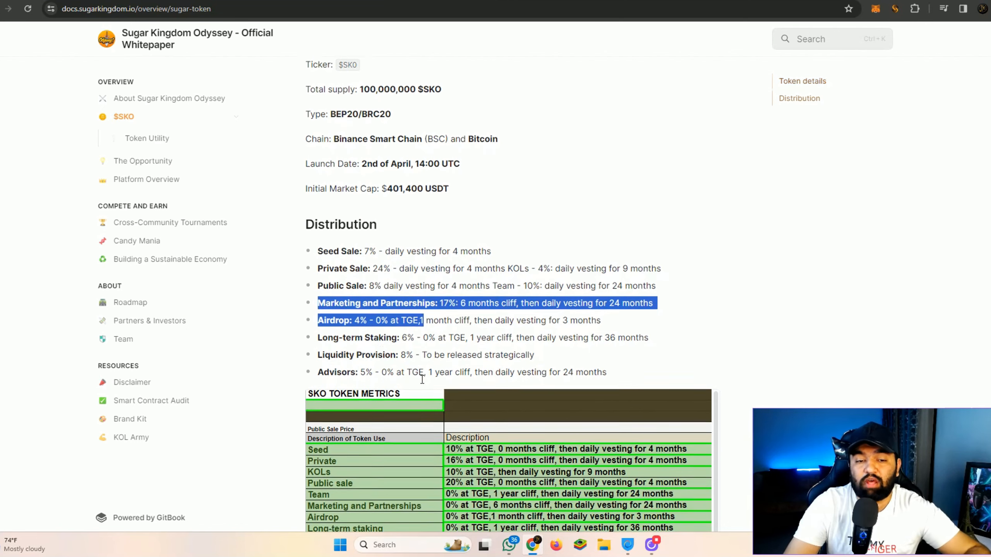
Read to the end of the distribution schedule and move on to the Token Utility page.
scroll("down", 3)
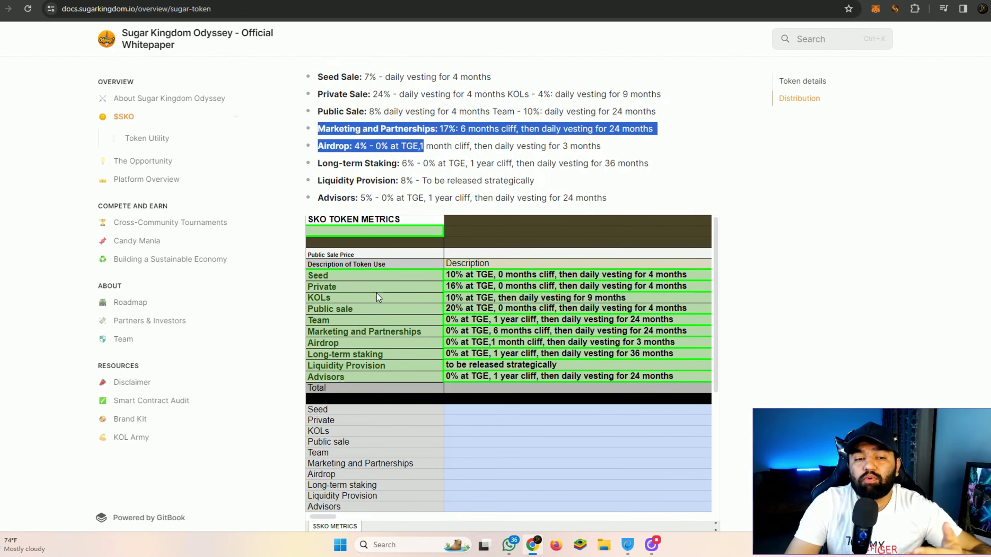
scroll("down", 3)
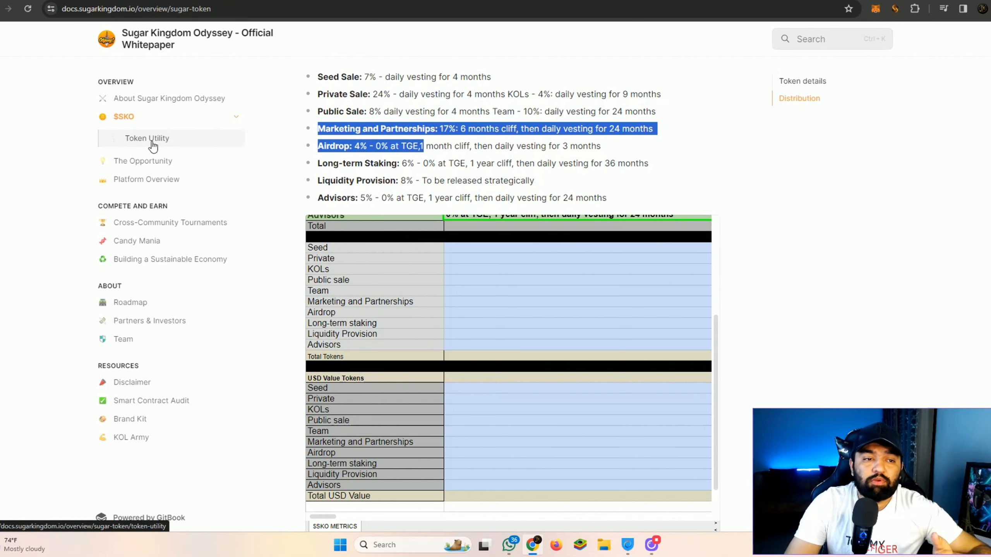
left_click(146, 137)
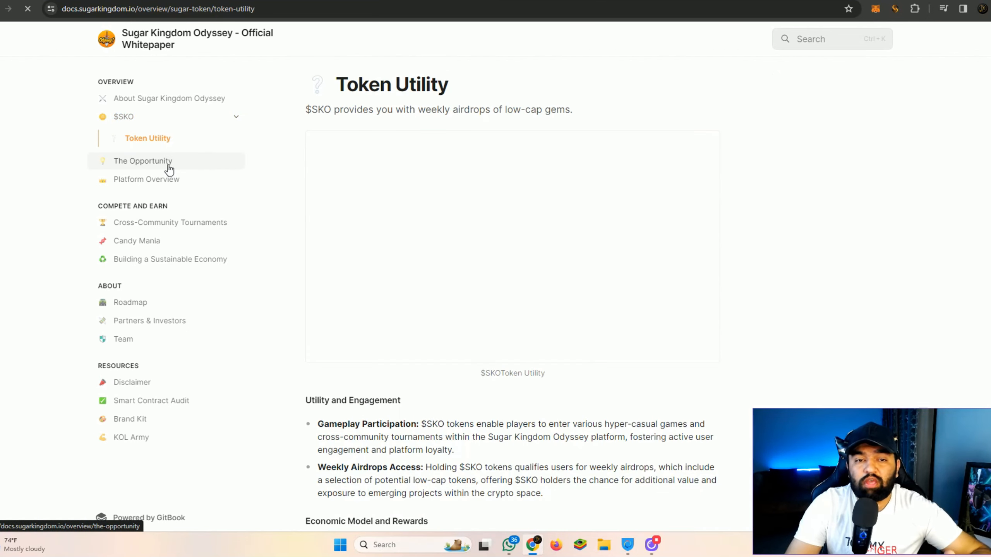
Open The Opportunity page and scroll to its Our solution graphic.
scroll("down", 3)
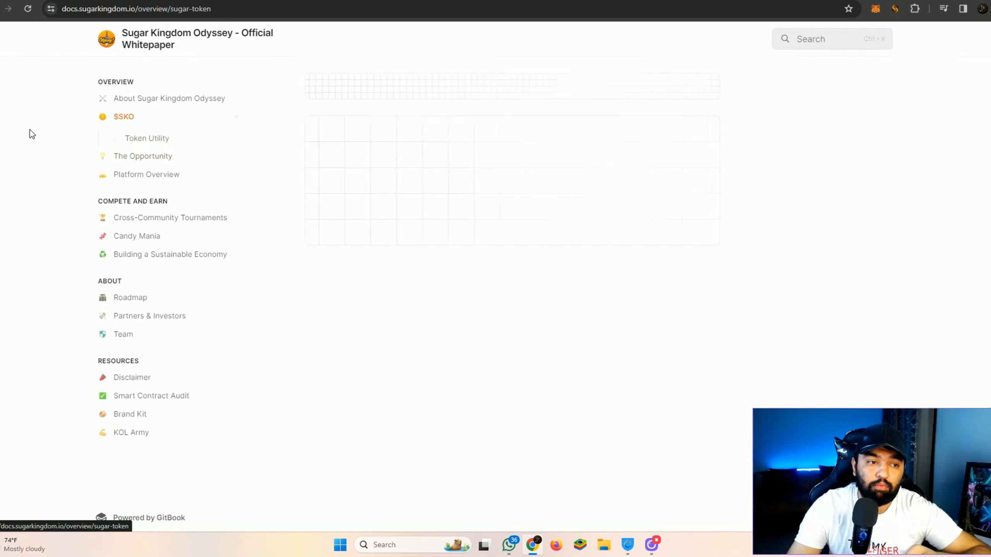
left_click(143, 157)
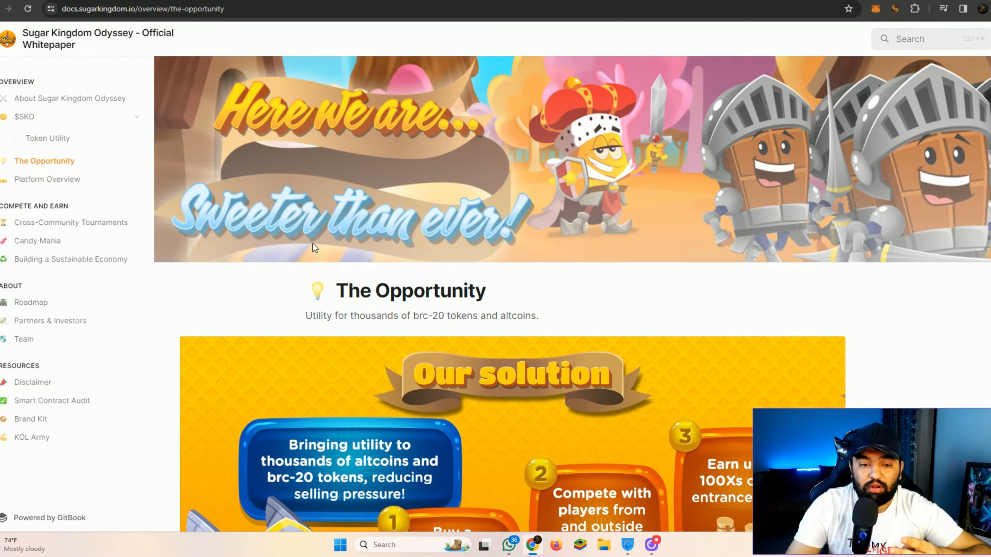
scroll("down", 3)
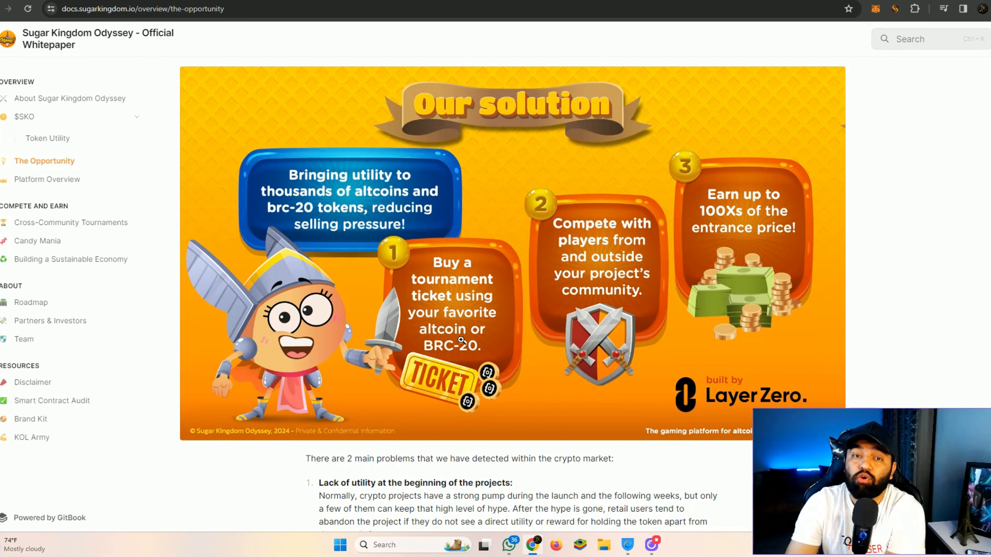
mouse_move(548, 263)
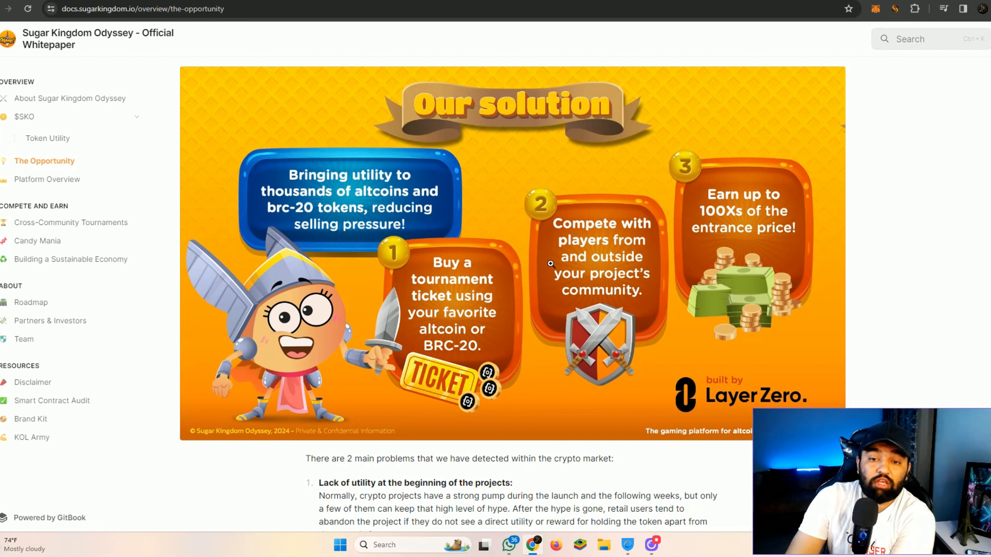
mouse_move(584, 280)
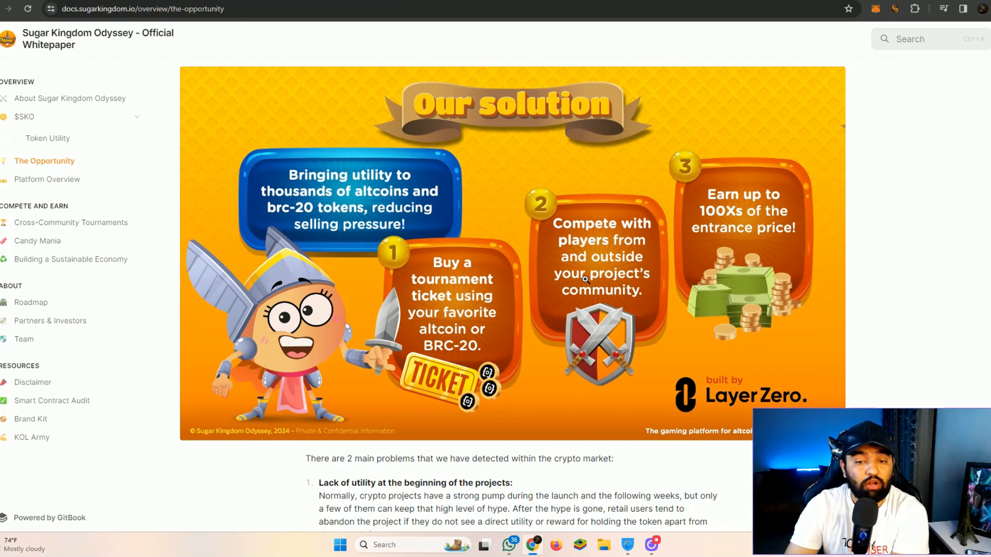
mouse_move(711, 236)
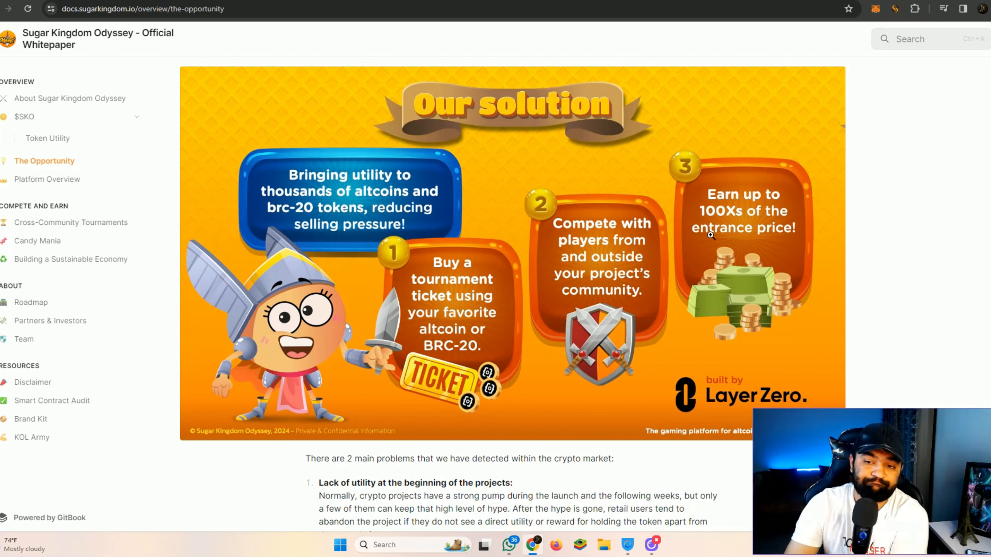
mouse_move(724, 217)
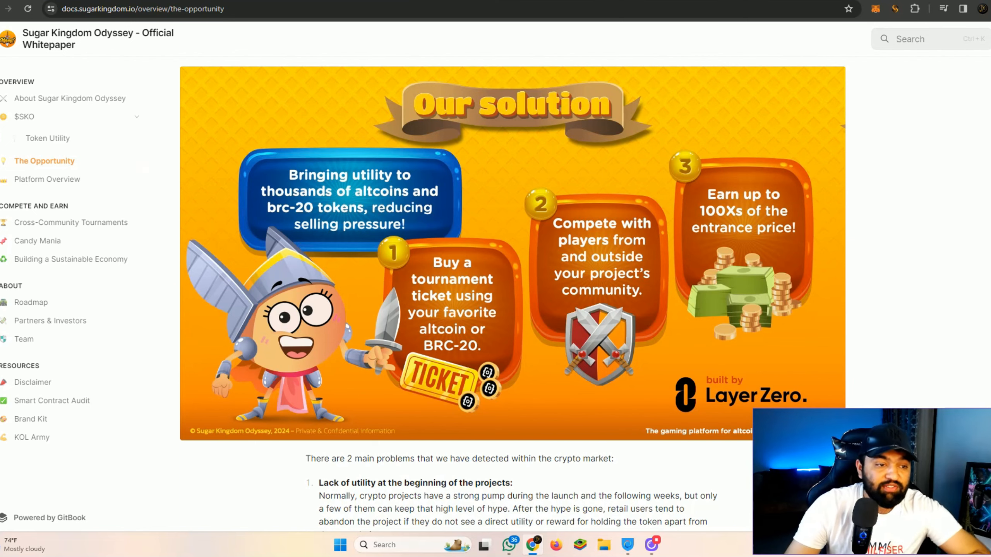
Read the Platform Overview page down through Ticket, Tournament Leaderboard and Prize Distribution.
left_click(47, 179)
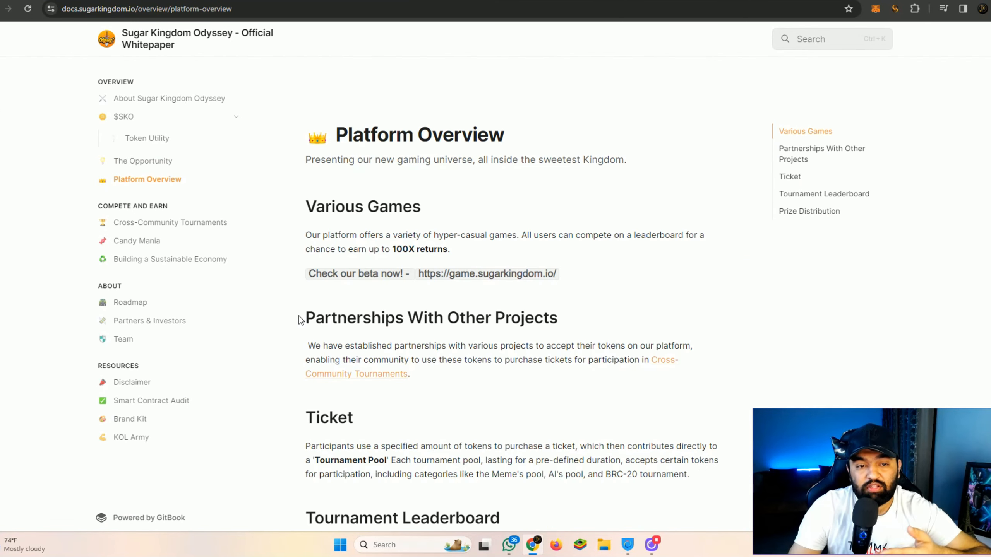
scroll("down", 3)
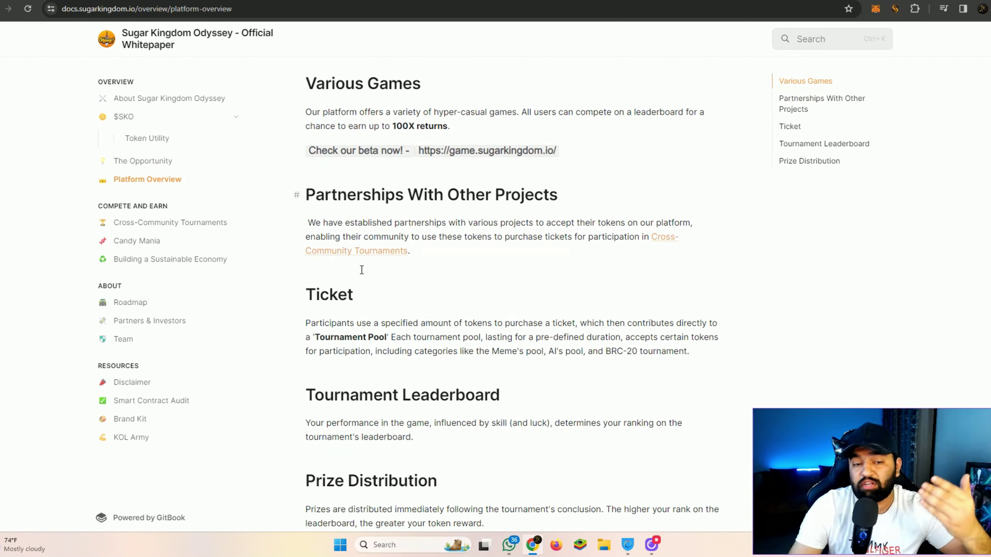
scroll("down", 3)
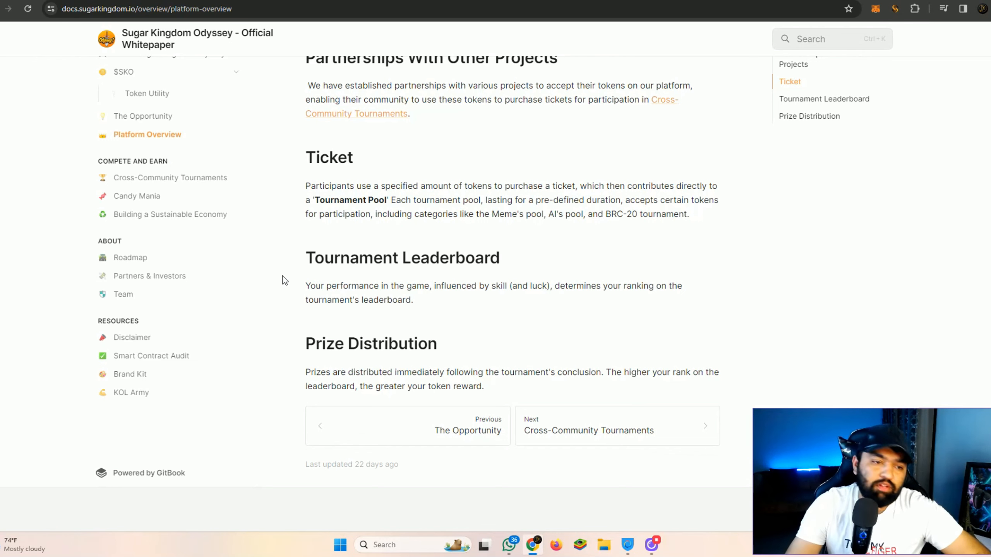
mouse_move(133, 198)
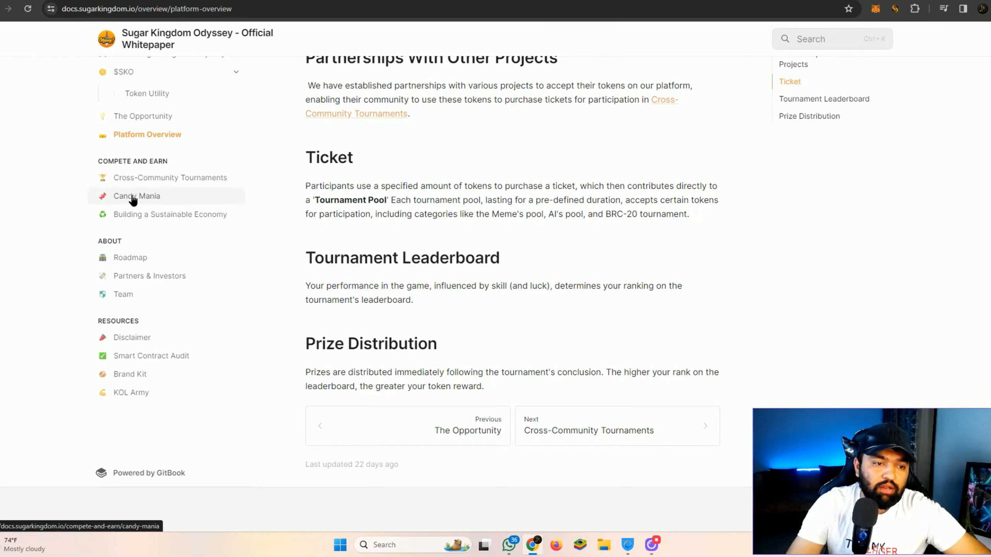
mouse_move(135, 265)
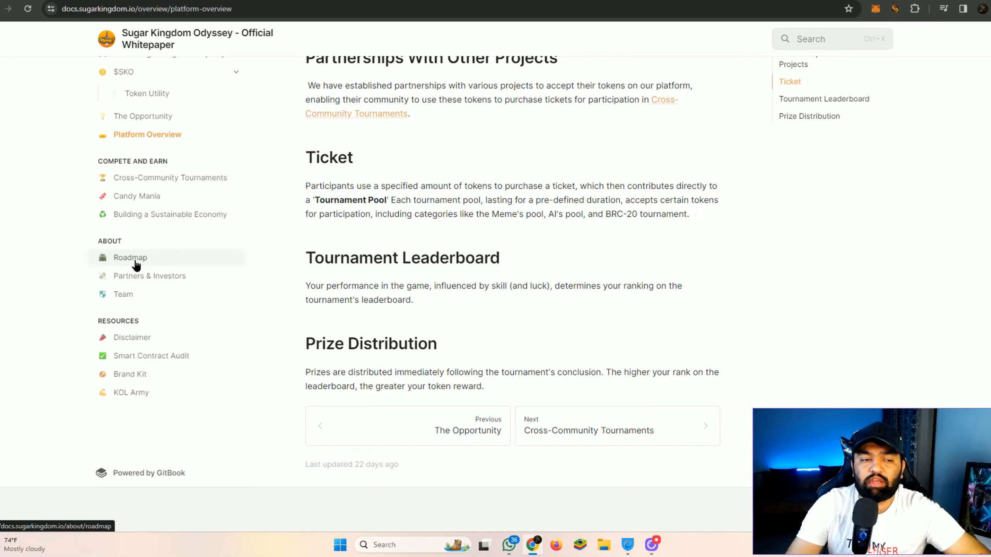
mouse_move(393, 127)
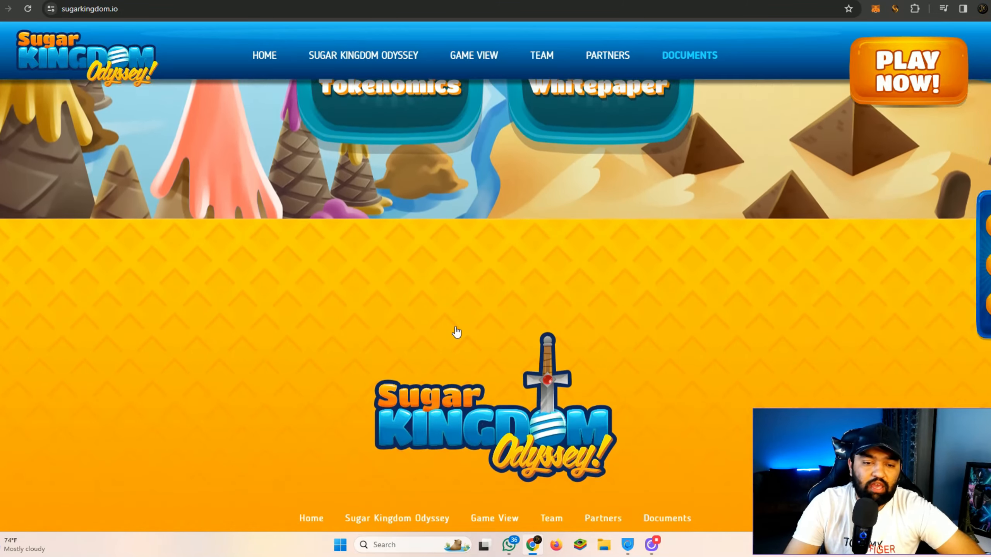
Jump to the website's Documentation section and launch the Candy Mania game via PLAY NOW.
scroll("down", 3)
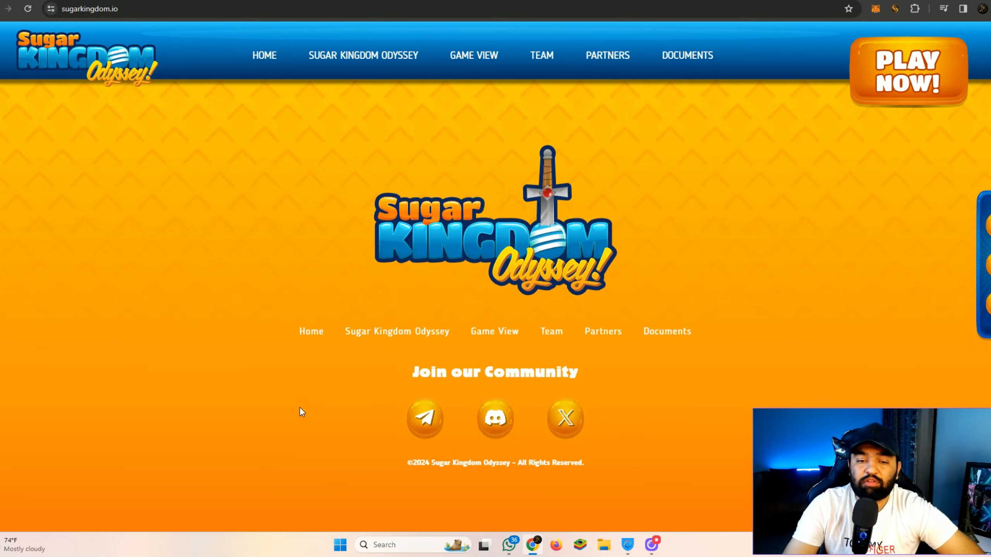
left_click(687, 56)
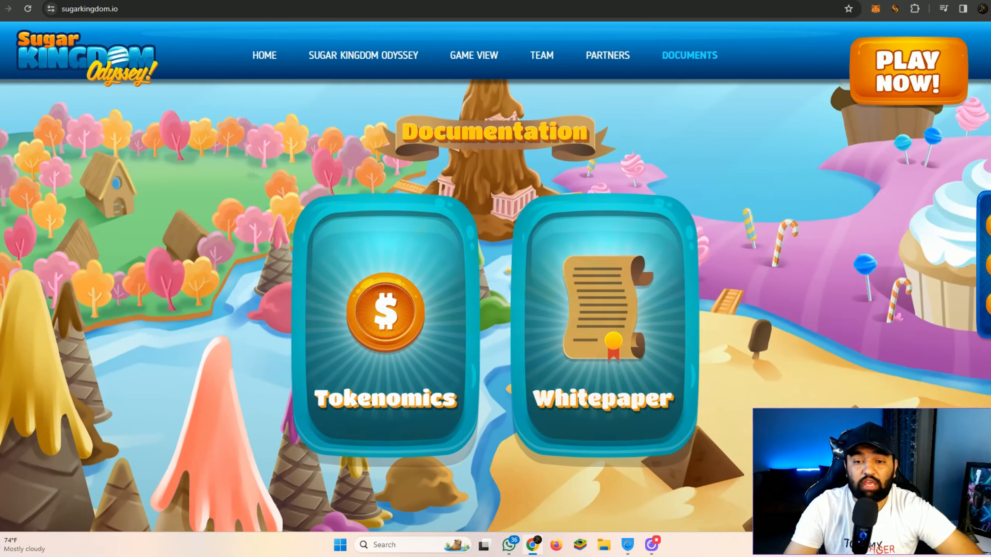
left_click(907, 71)
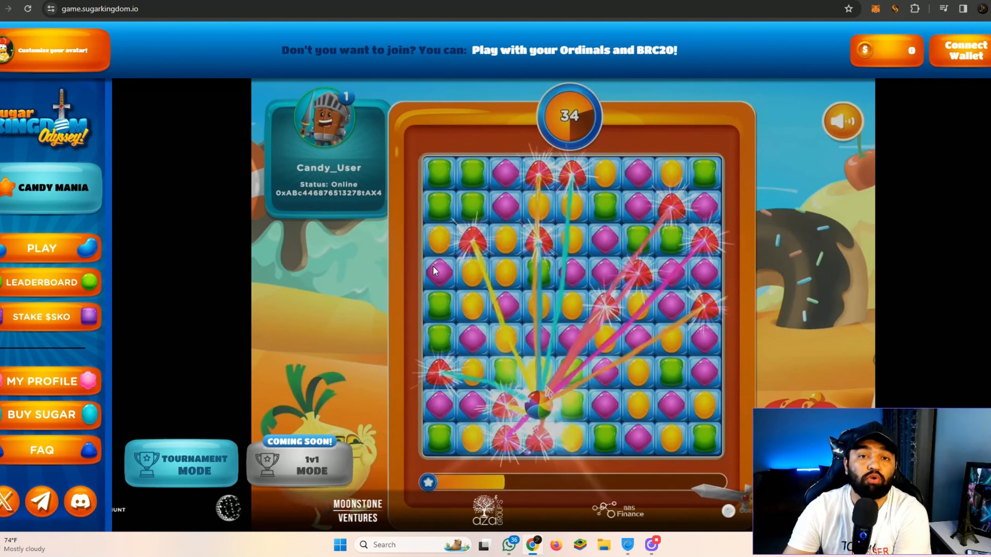
Start connecting a wallet to Candy Mania, bringing up the sign-in window.
left_click(962, 50)
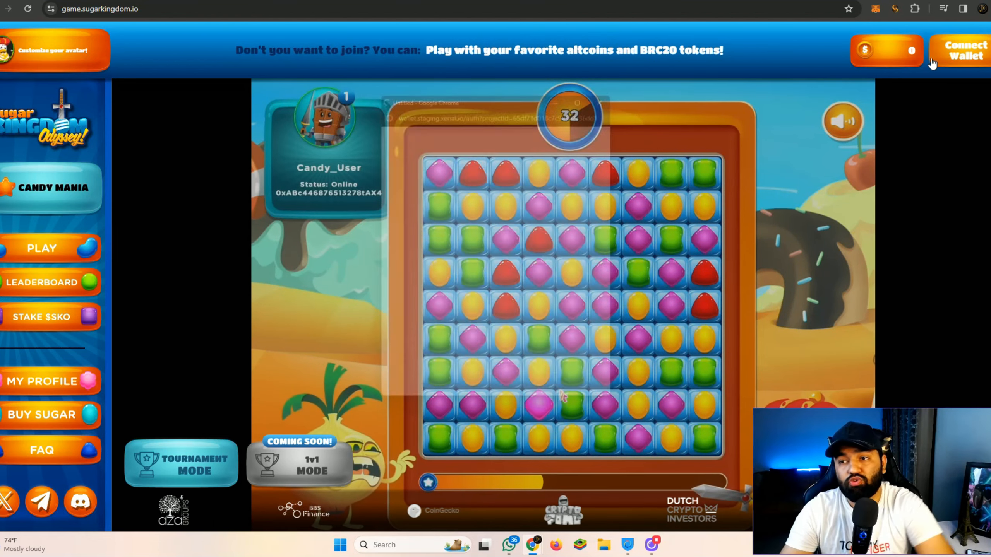
left_click(963, 52)
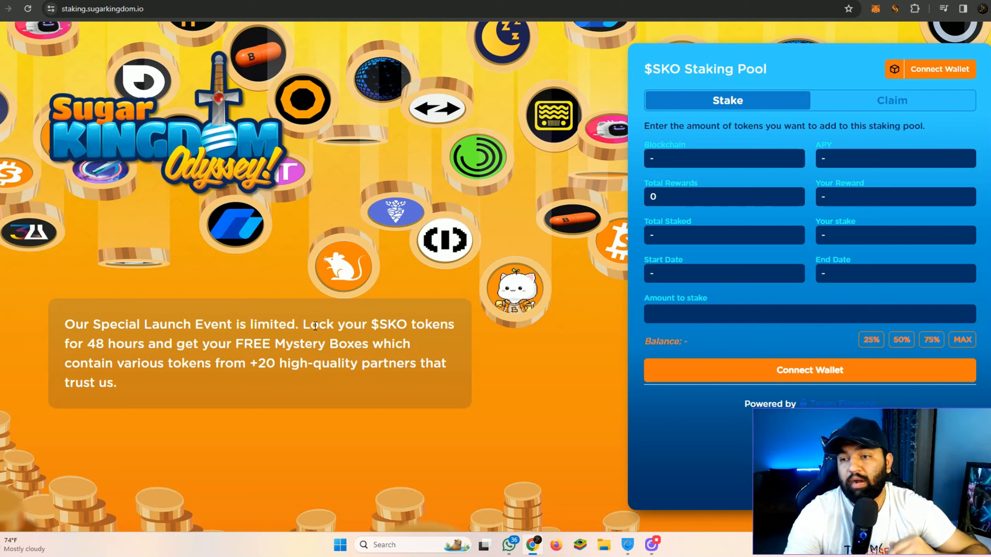
mouse_move(313, 316)
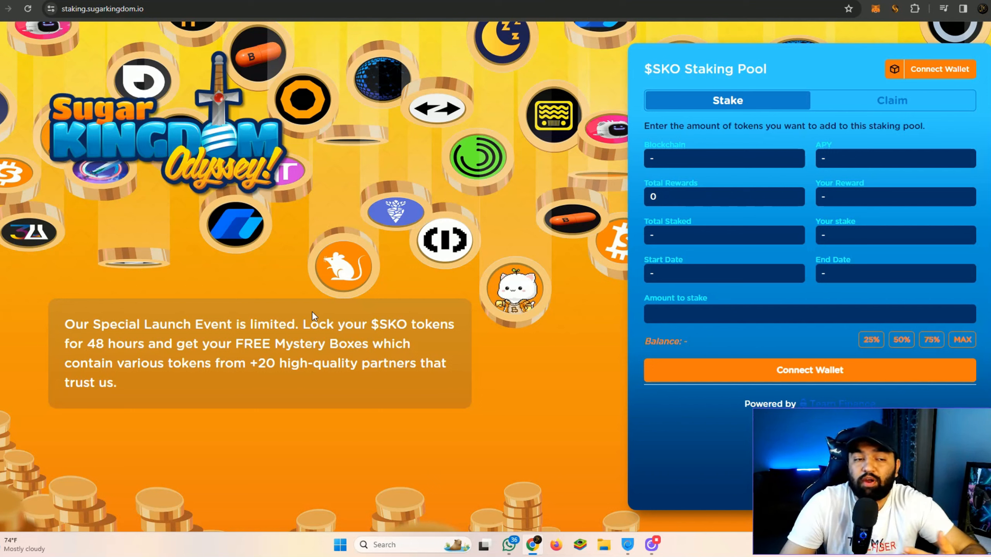
mouse_move(315, 341)
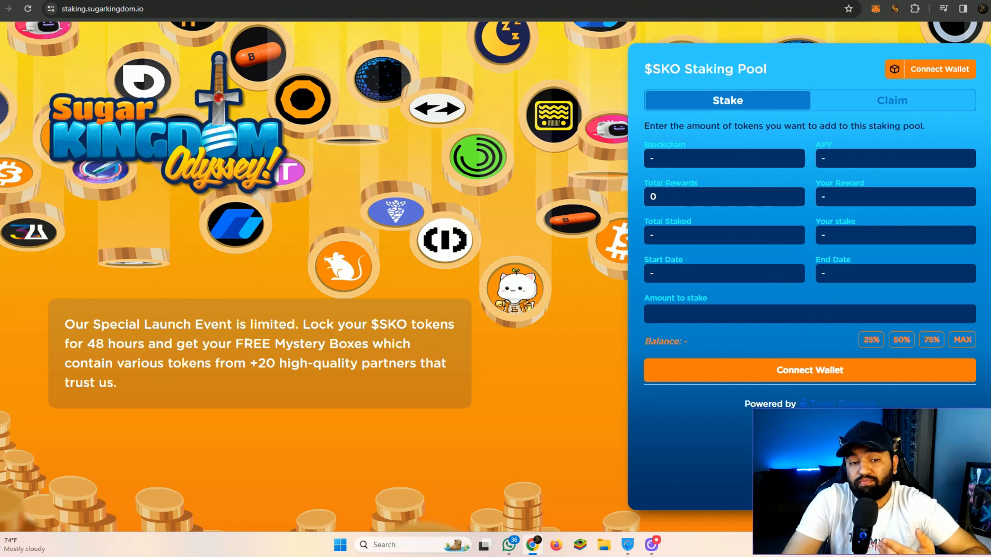
Deselect the highlighted launch-event text and stay on the $SKO pool's Stake form.
left_click_drag(246, 343, 205, 363)
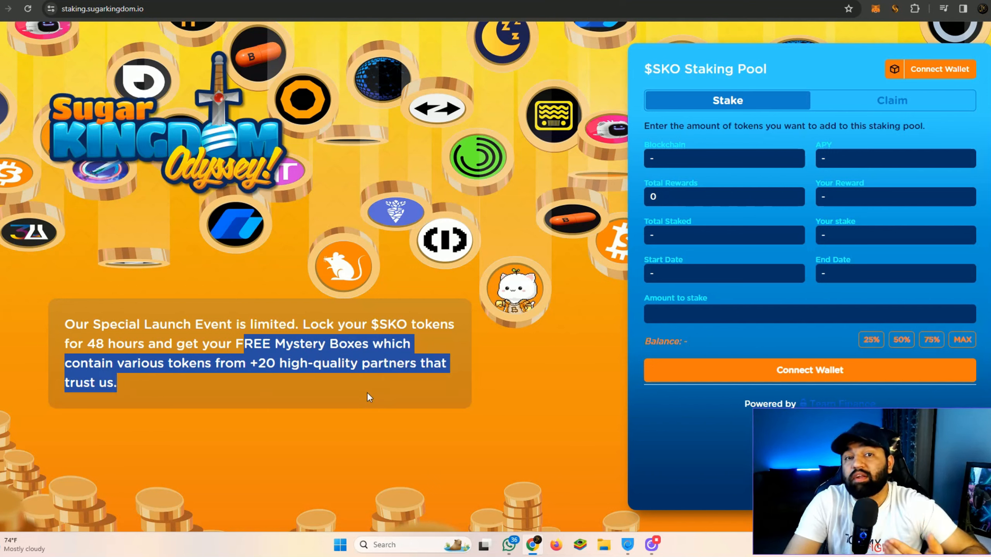
left_click(361, 409)
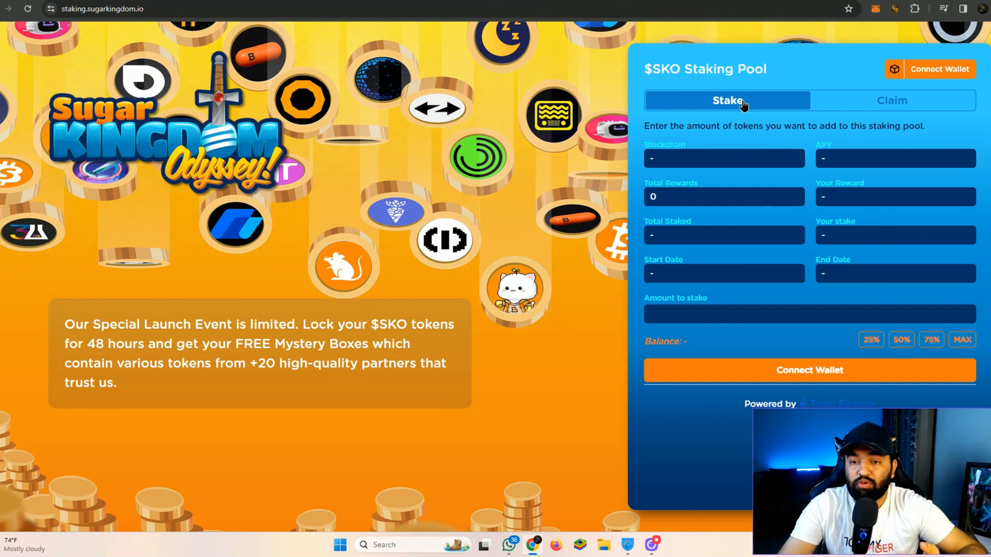
Connect MetaMask to the staking pool, revealing 6000 SKO total rewards and the pool dates.
left_click(938, 68)
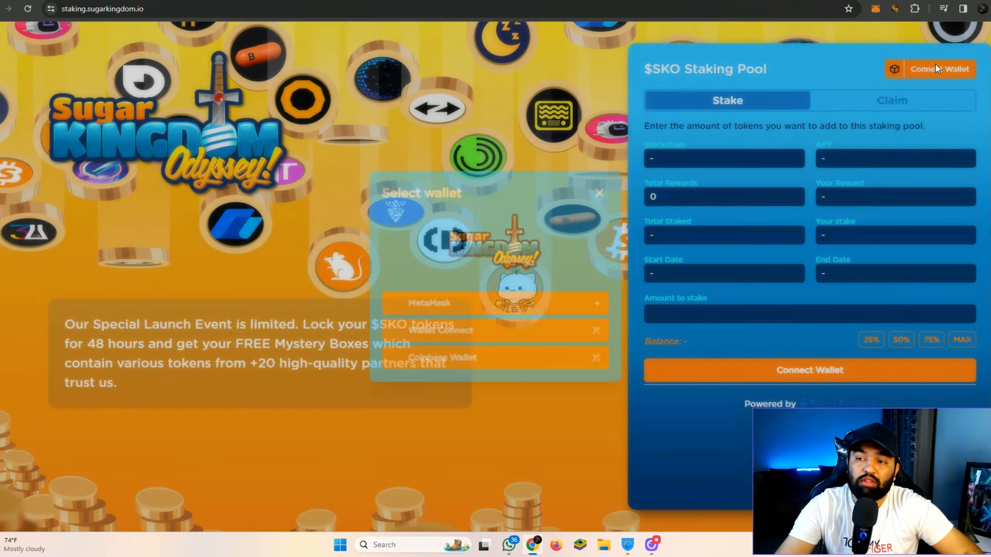
left_click(426, 303)
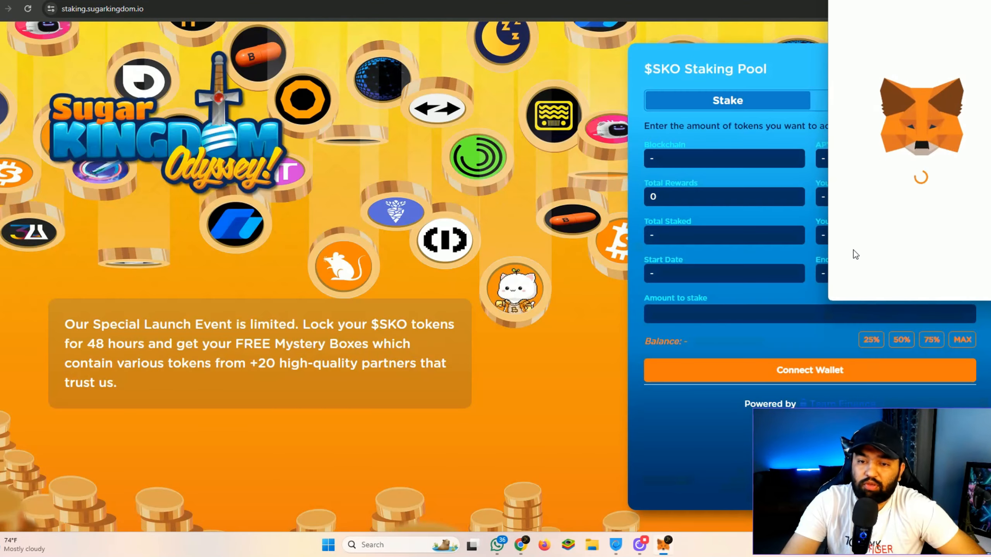
left_click(810, 370)
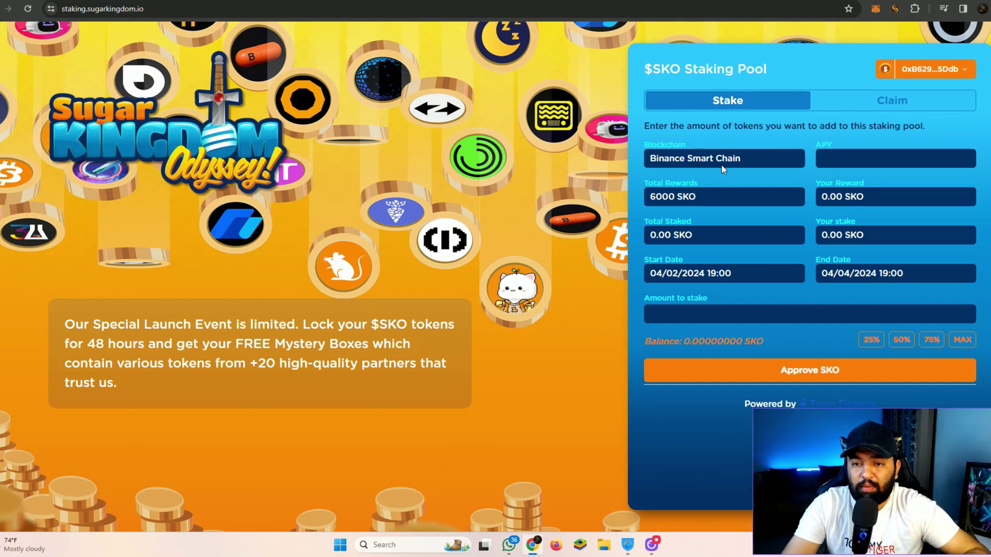
mouse_move(702, 204)
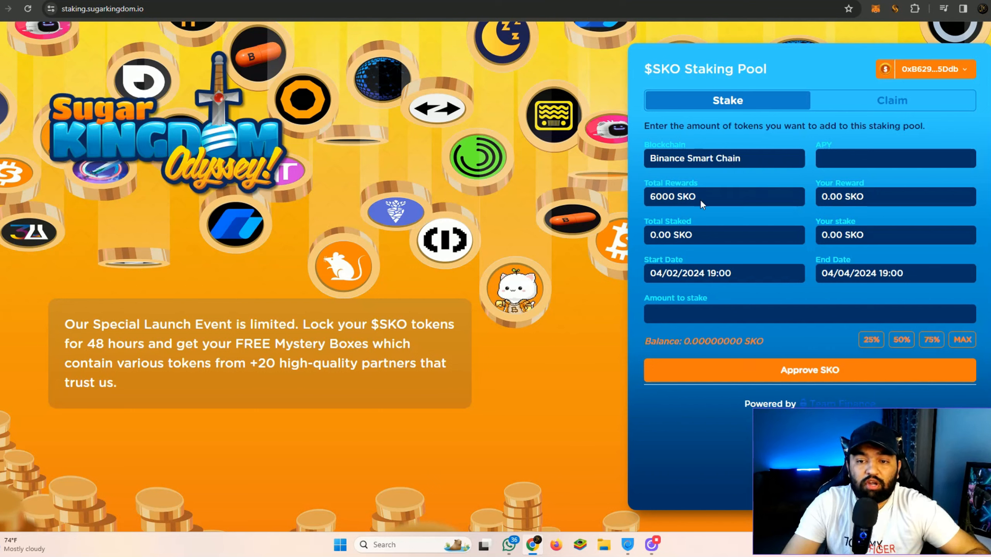
mouse_move(852, 172)
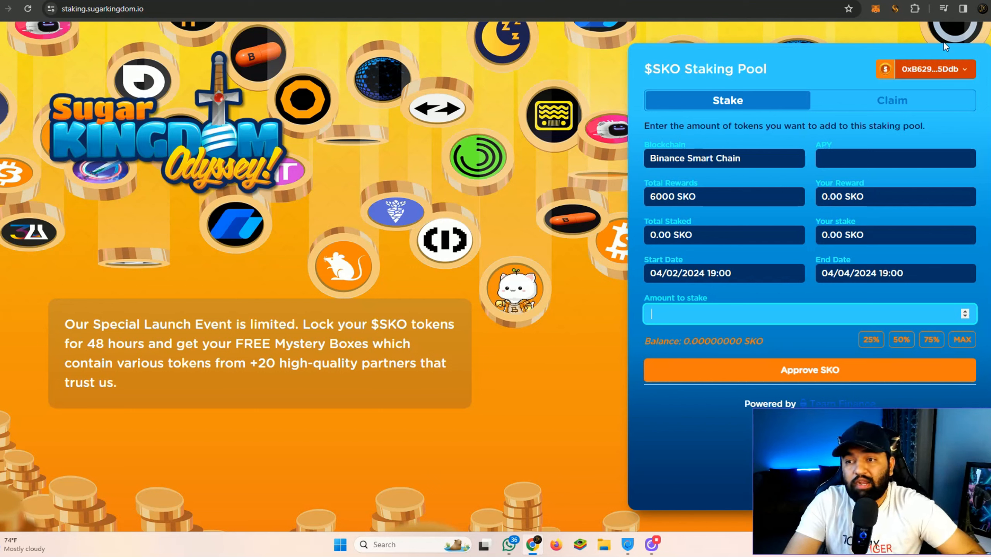
left_click(934, 69)
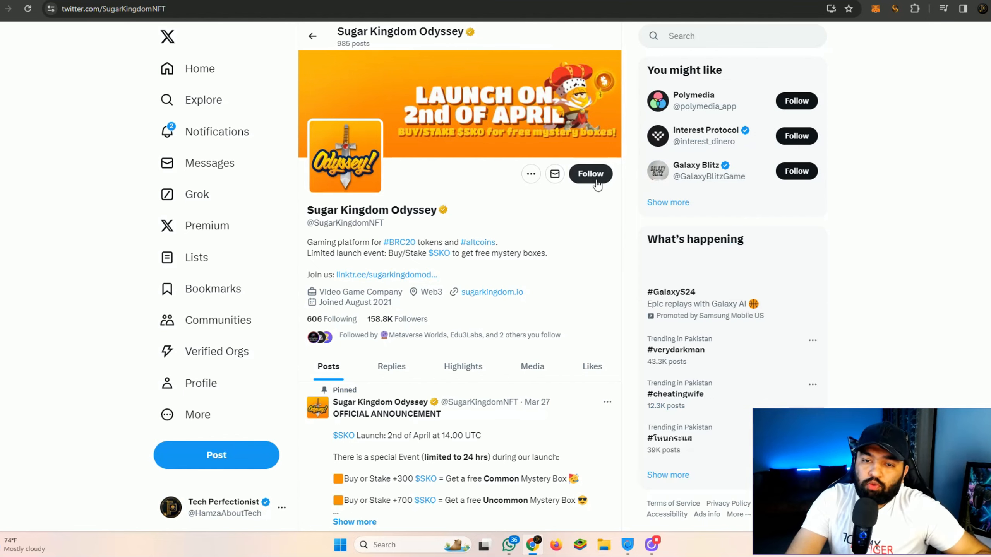
Follow Sugar Kingdom Odyssey and expand its pinned OFFICIAL ANNOUNCEMENT launch post.
left_click(590, 174)
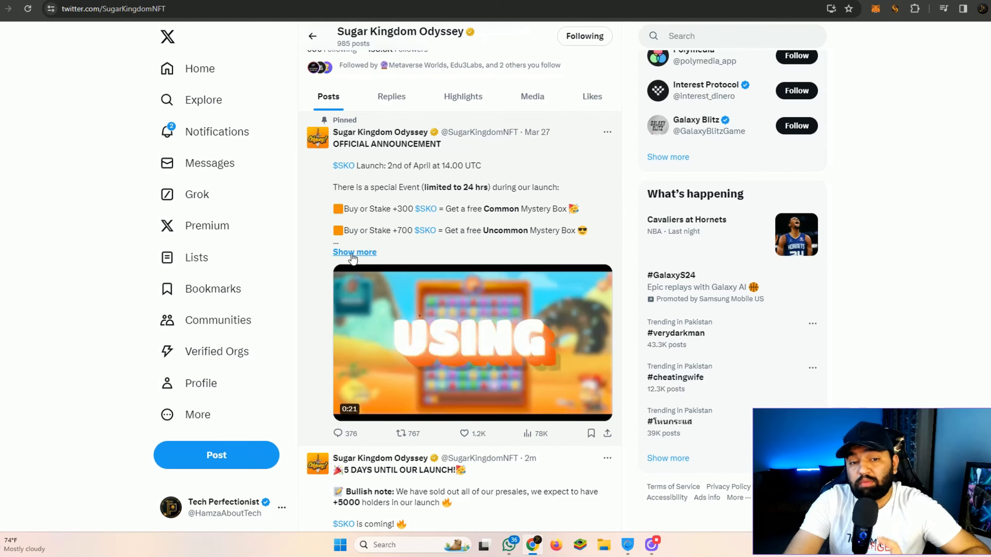
left_click(355, 252)
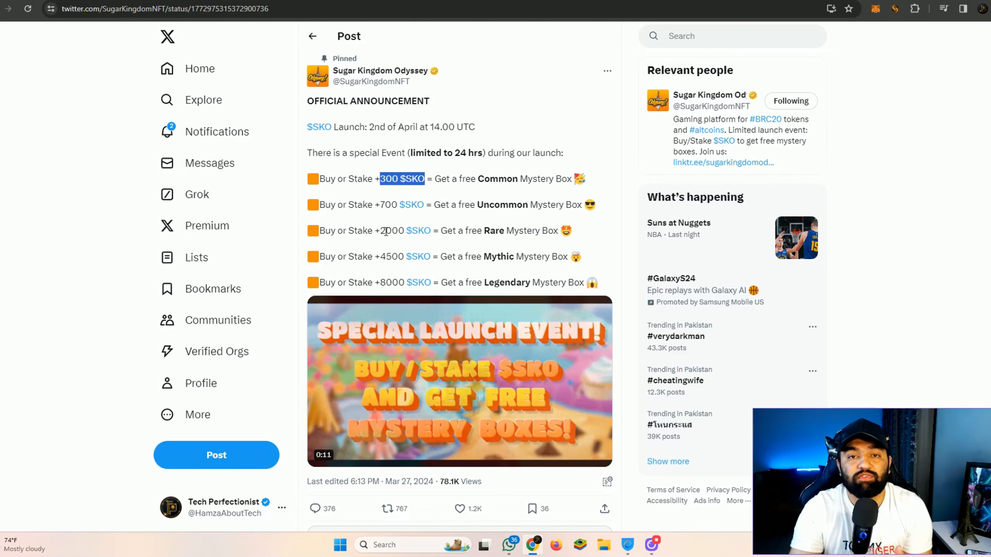
Return to the Sugar Kingdom Odyssey profile and browse its recent launch posts.
scroll("down", 3)
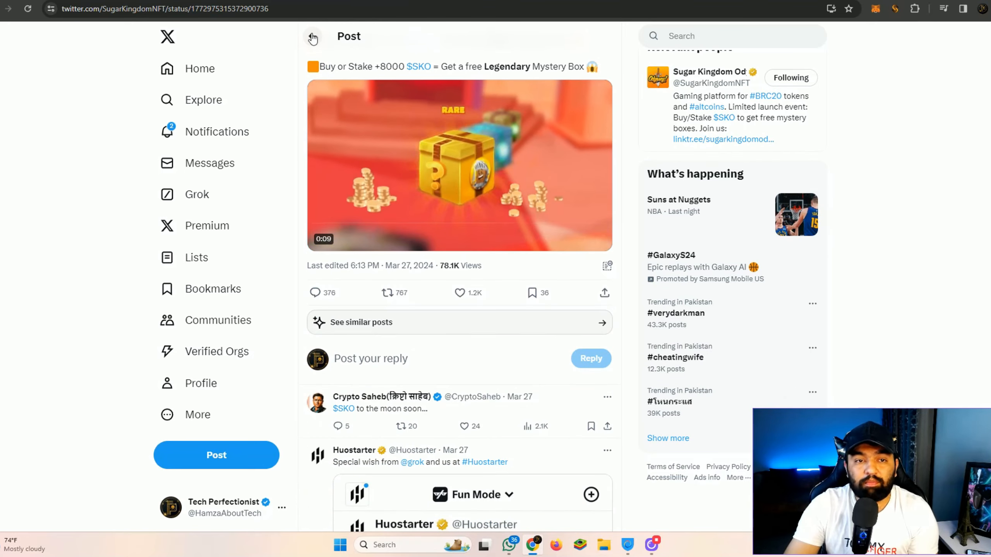
left_click(314, 36)
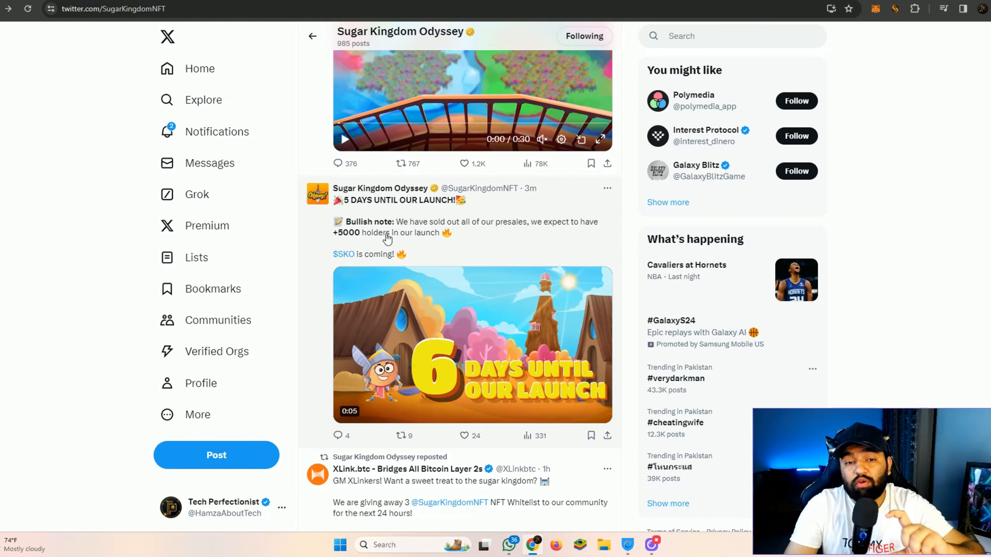
scroll("down", 3)
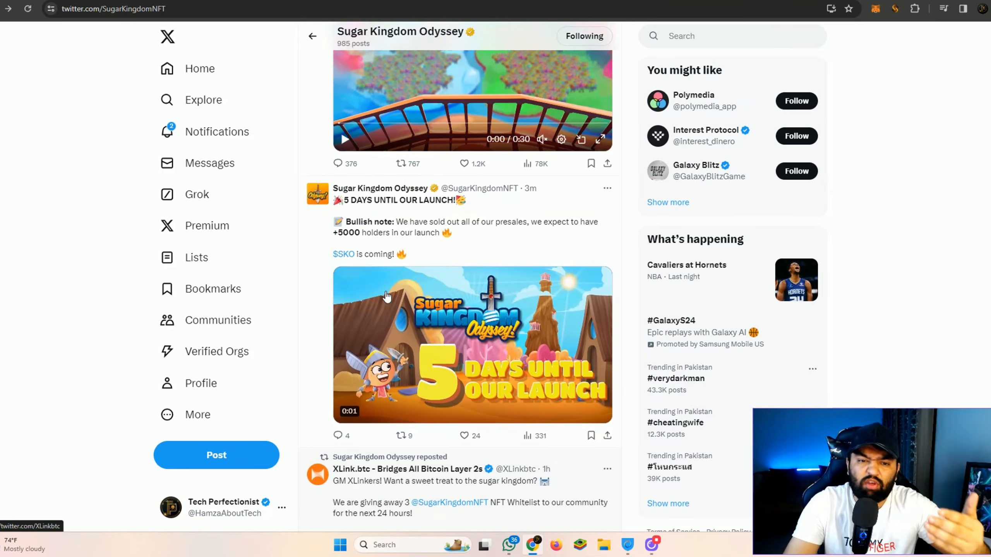
scroll("down", 3)
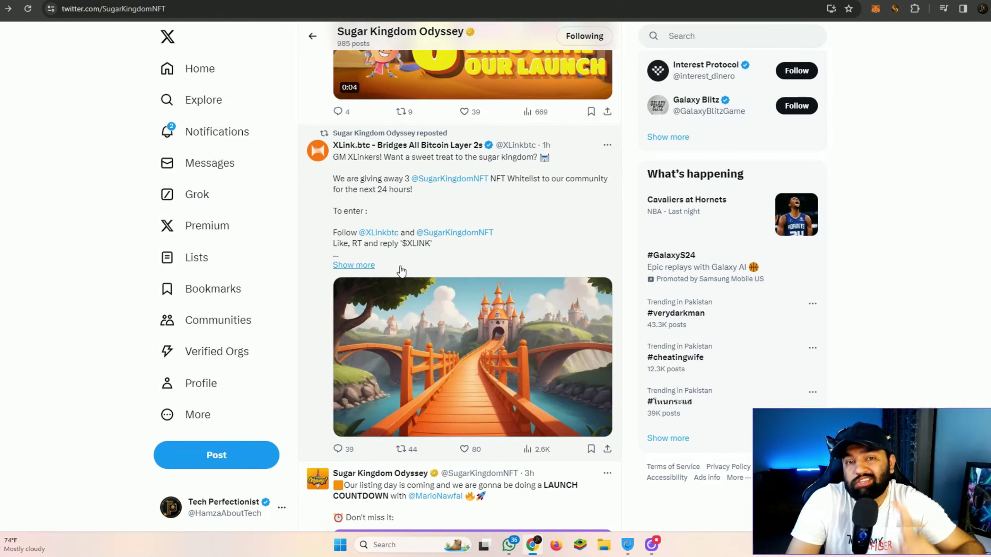
scroll("up", 3)
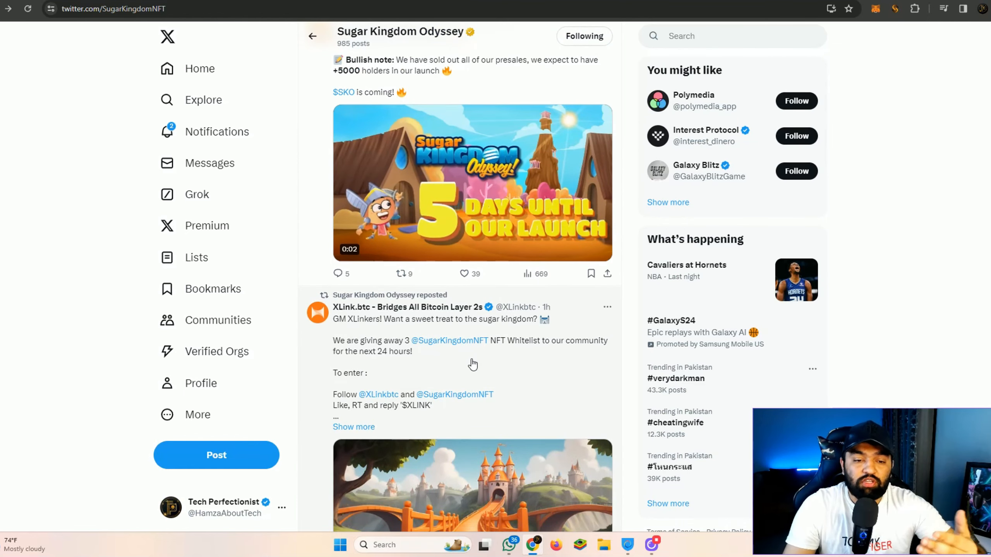
scroll("down", 3)
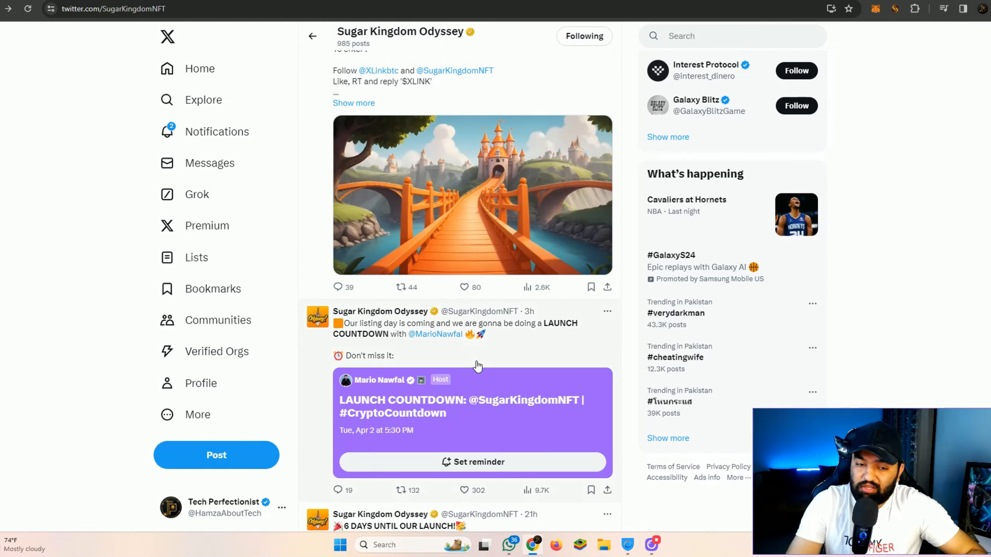
scroll("down", 3)
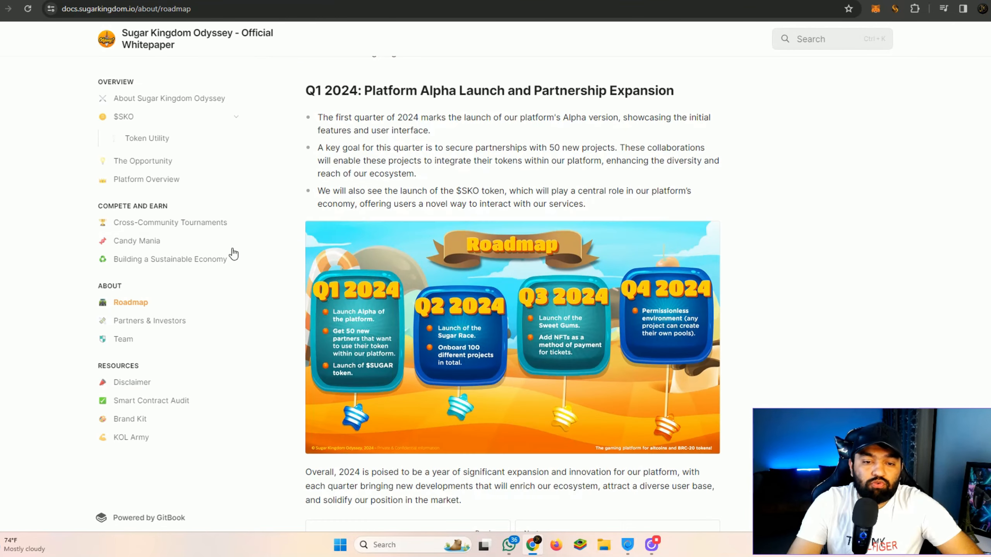
Scroll the Roadmap page down to the quarterly 2024 roadmap image.
scroll("down", 3)
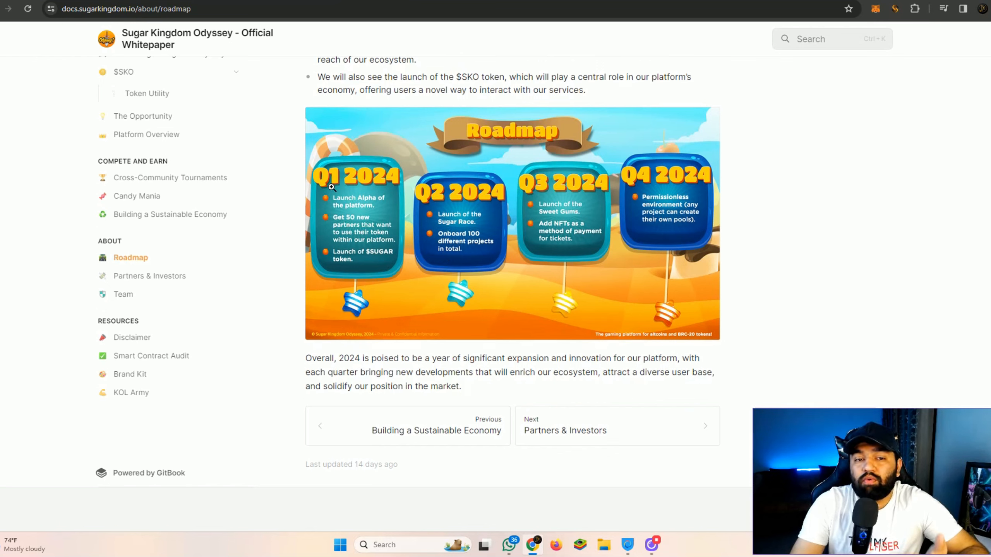
mouse_move(340, 214)
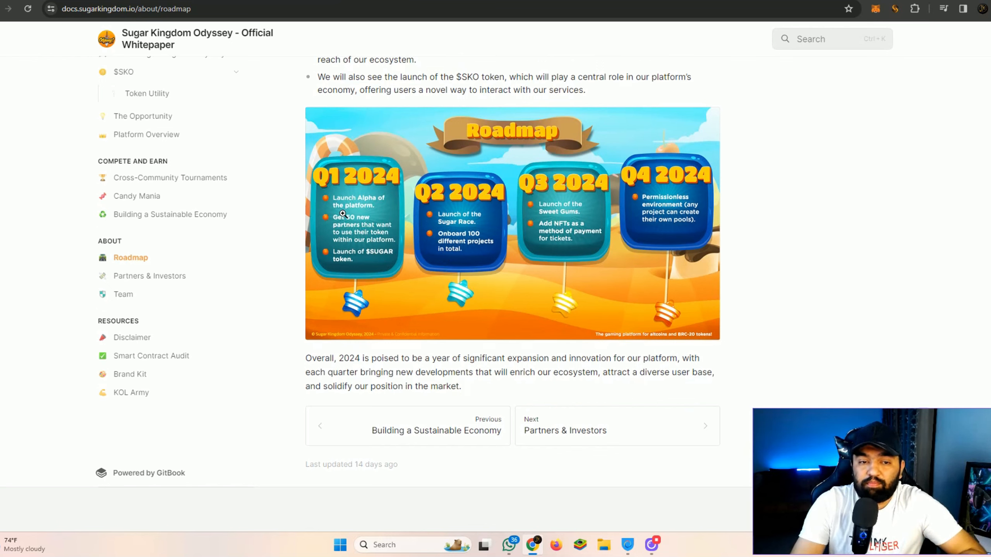
mouse_move(609, 219)
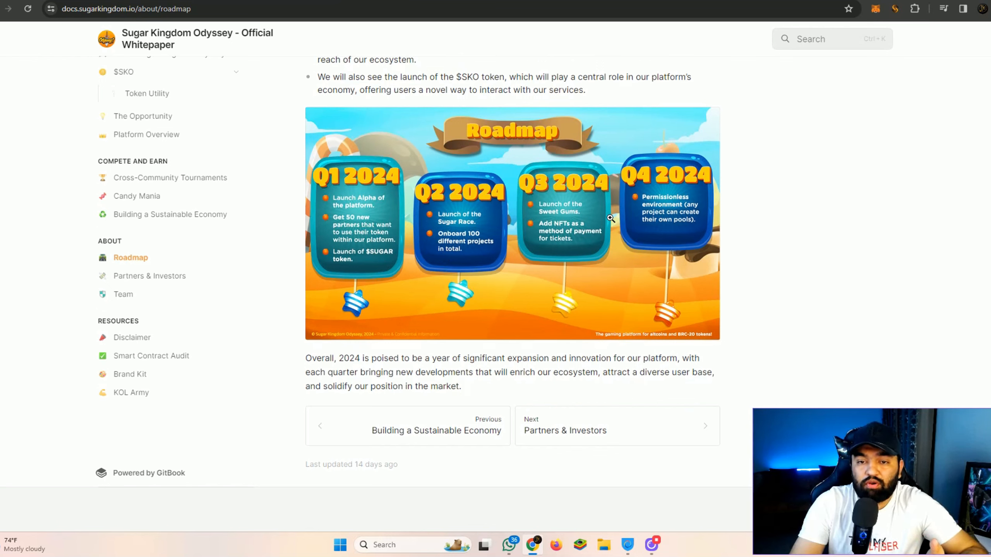
mouse_move(591, 213)
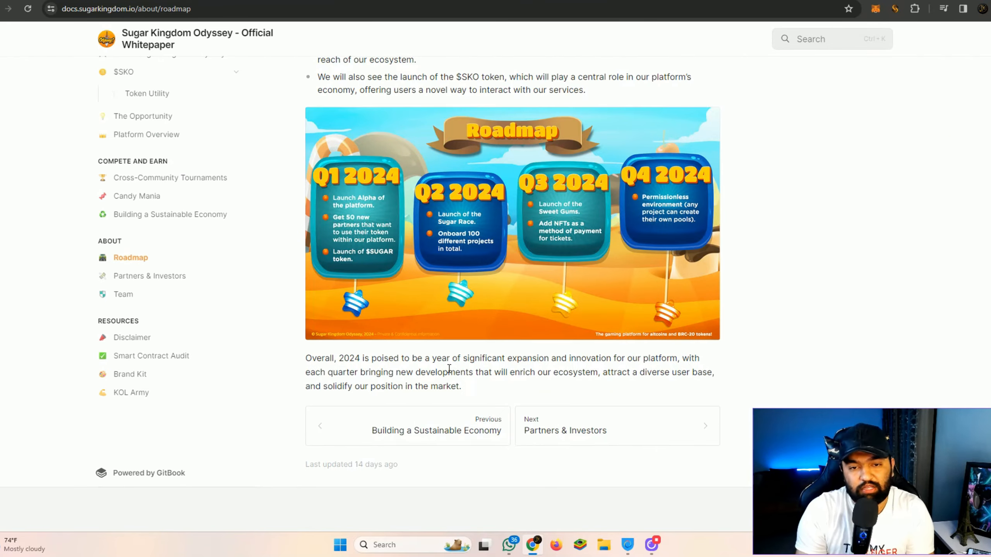
mouse_move(190, 223)
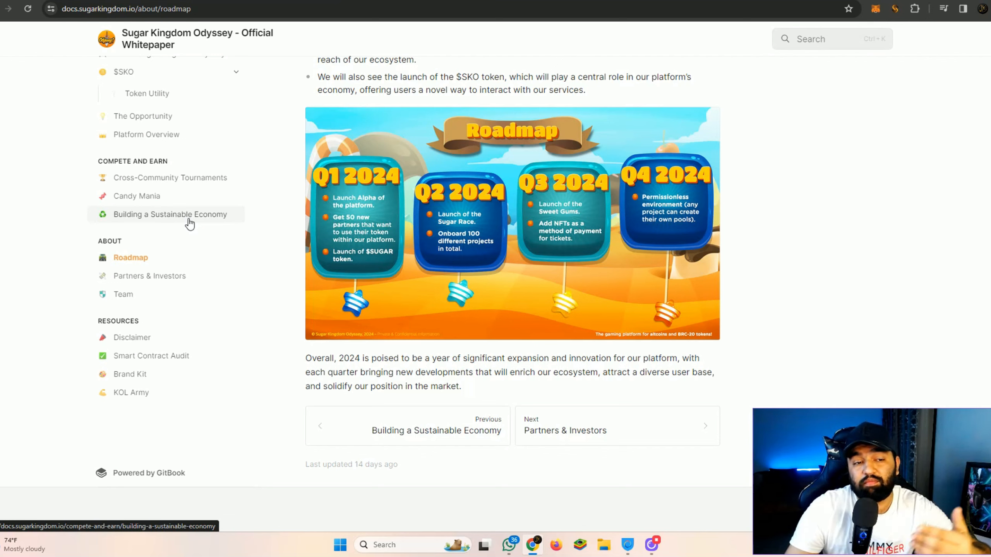
mouse_move(165, 294)
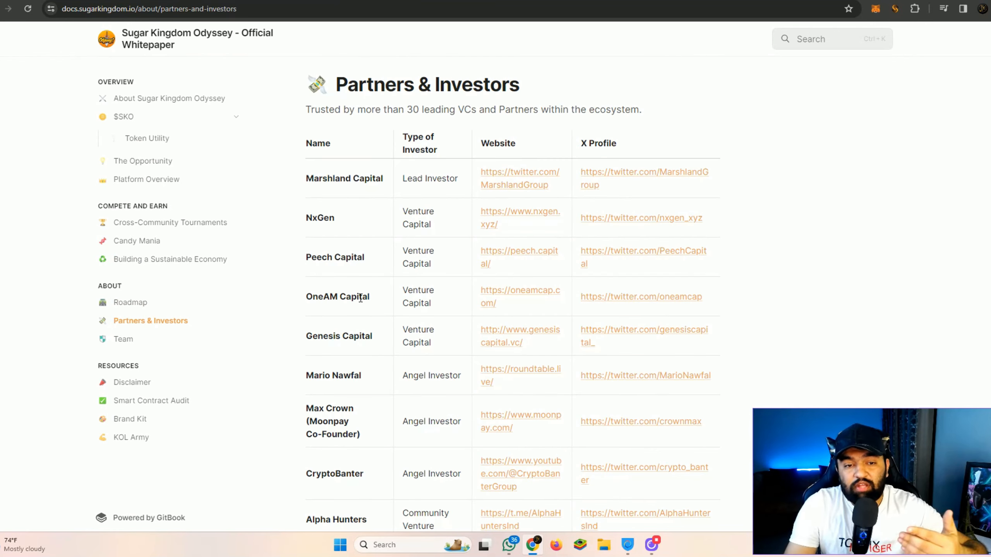
Look over the Partners & Investors table, then move to the whitepaper's Team page.
scroll("down", 3)
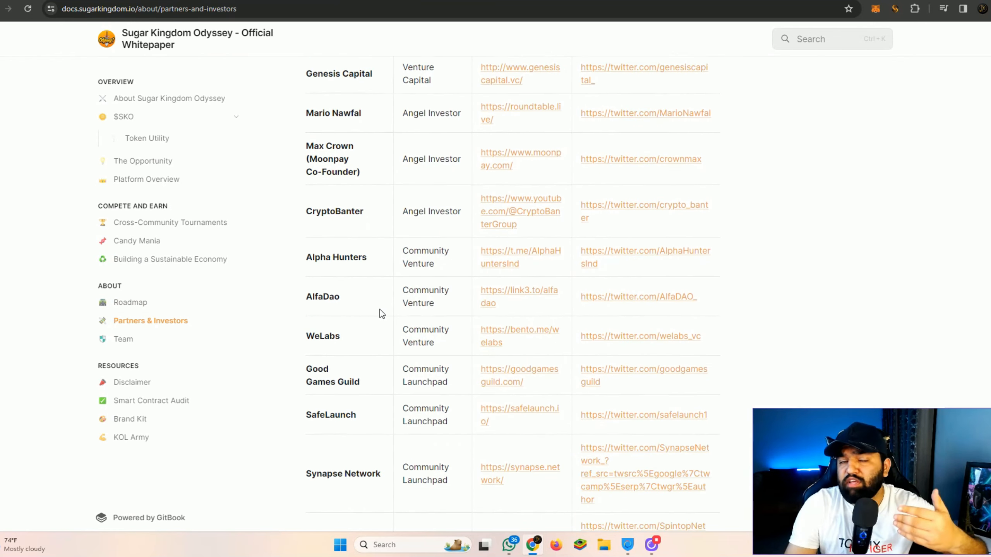
scroll("up", 3)
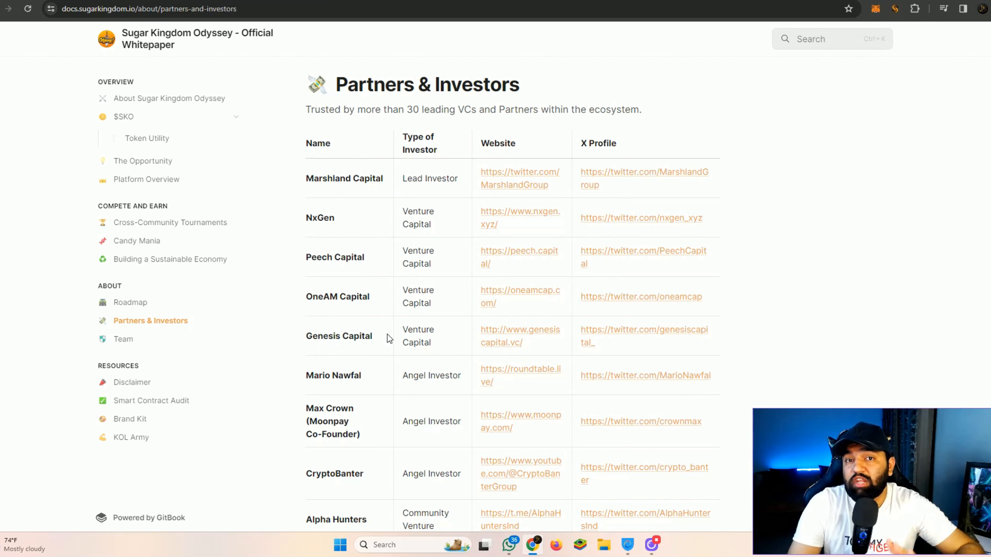
left_click(123, 339)
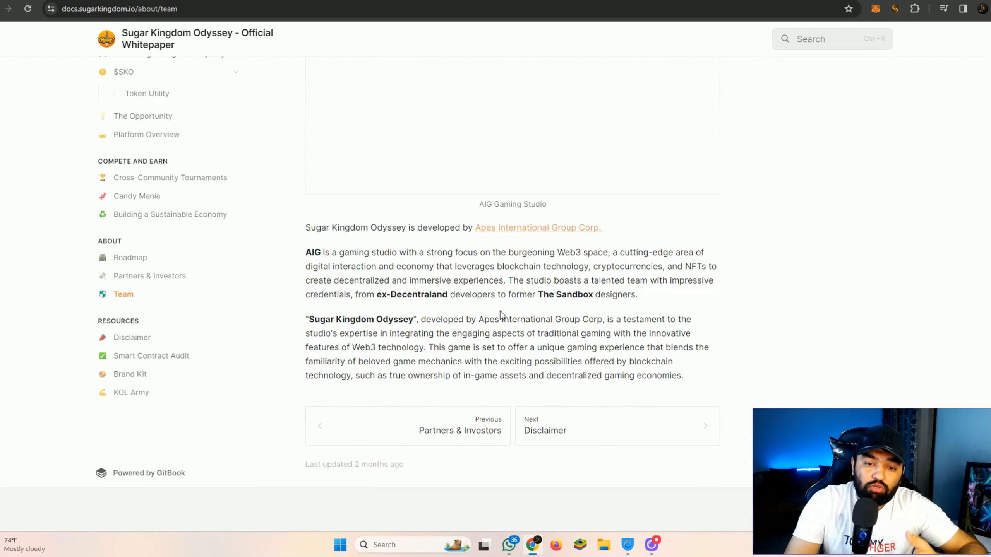
mouse_move(155, 390)
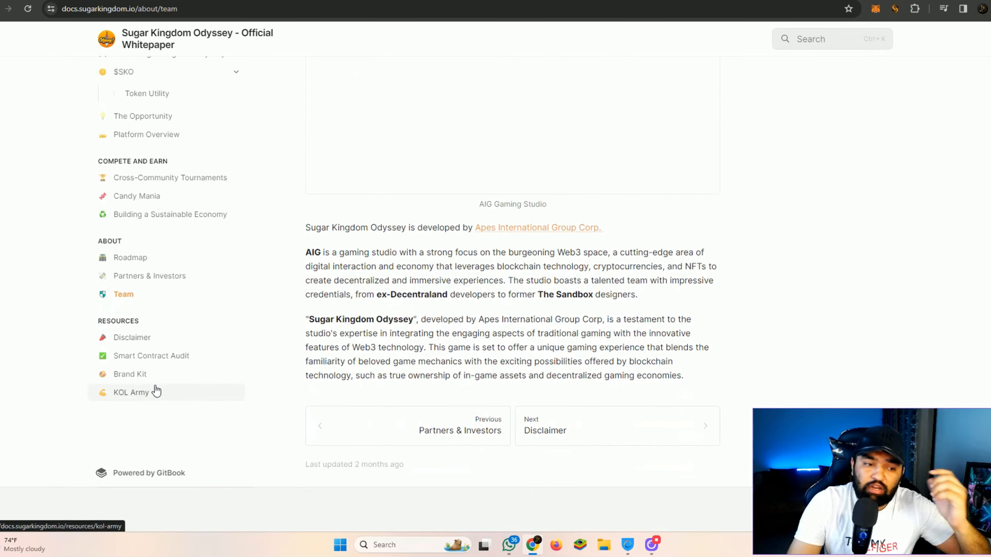